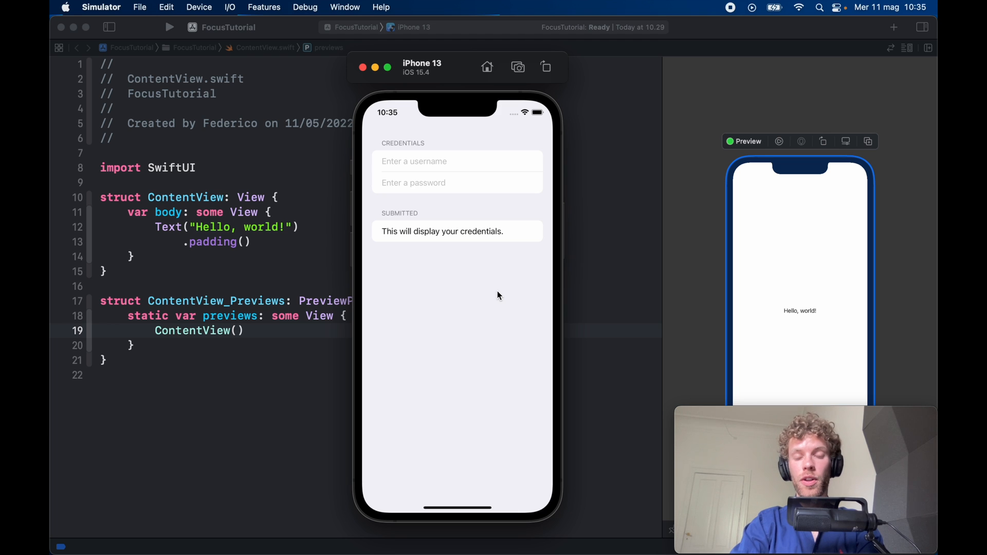
mouse_move(484, 270)
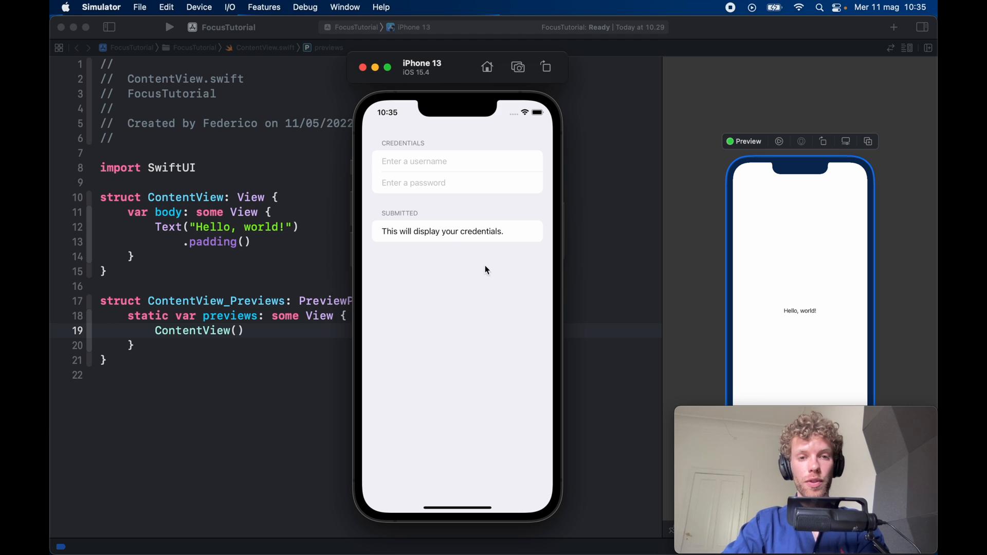
mouse_move(448, 169)
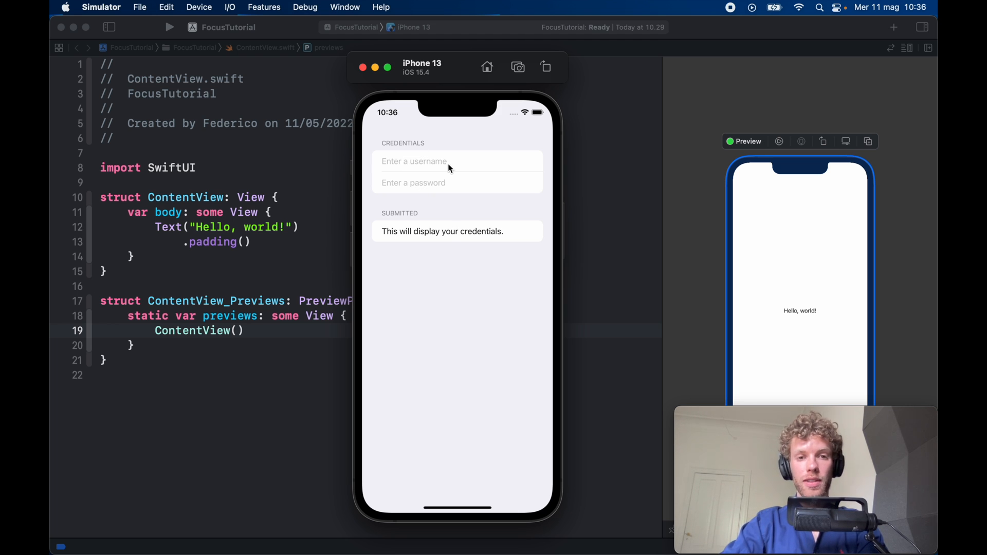
- Enter Hello as username and password in the Simulator so Submitted shows "Hello, Hello"
left_click(457, 161)
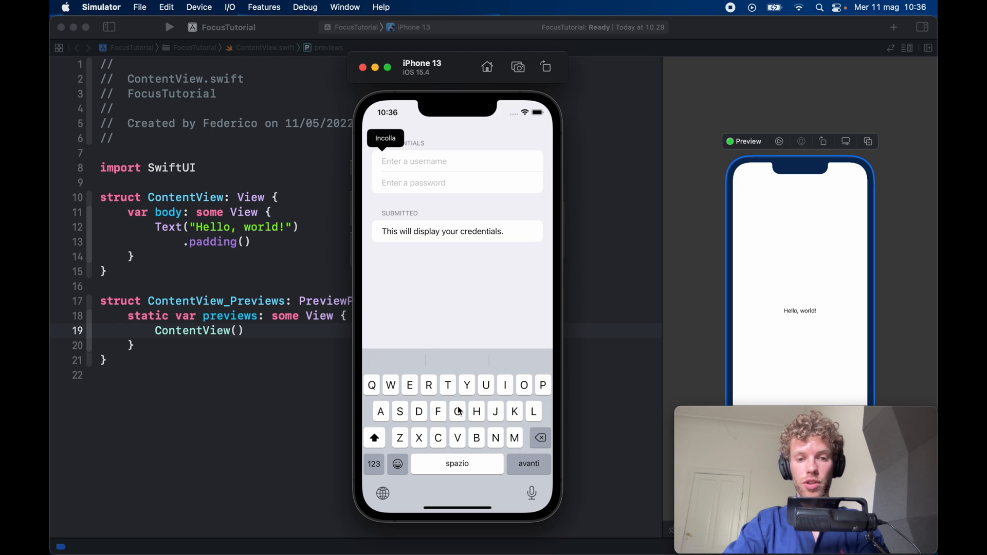
type("He")
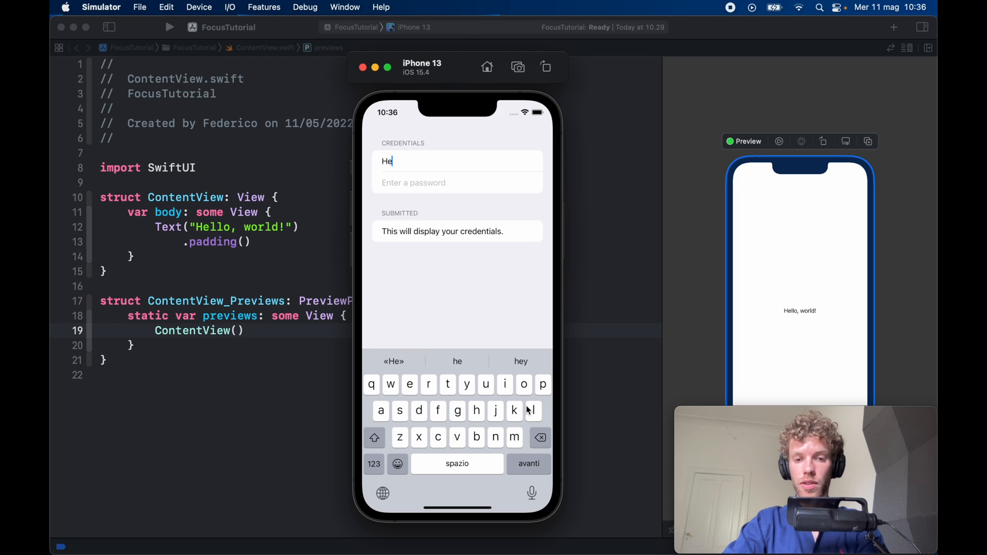
type("llo")
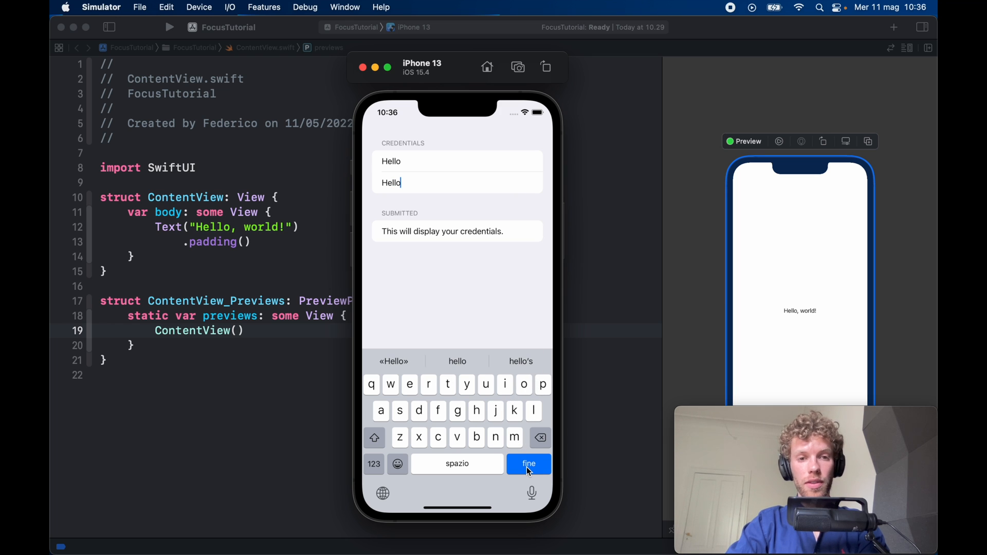
left_click(528, 464)
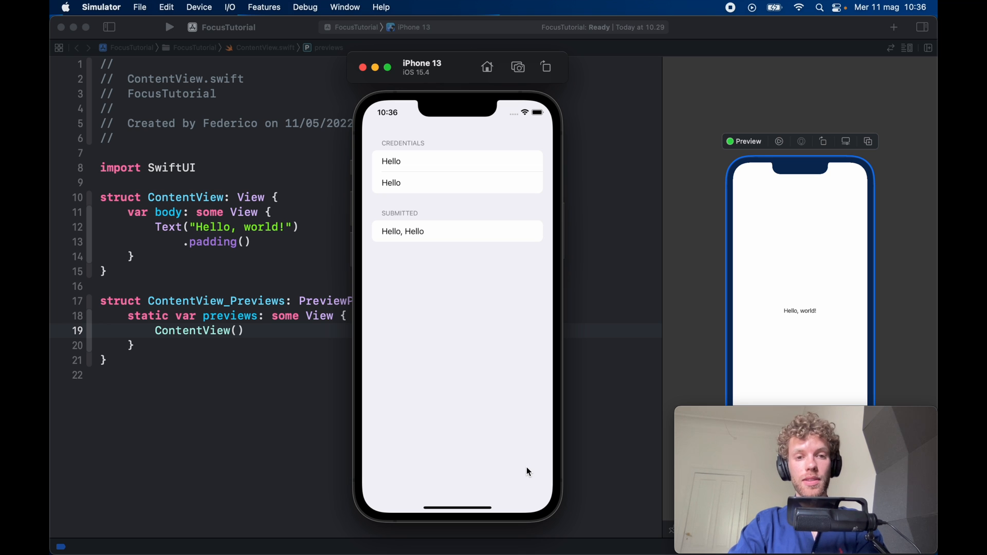
mouse_move(457, 250)
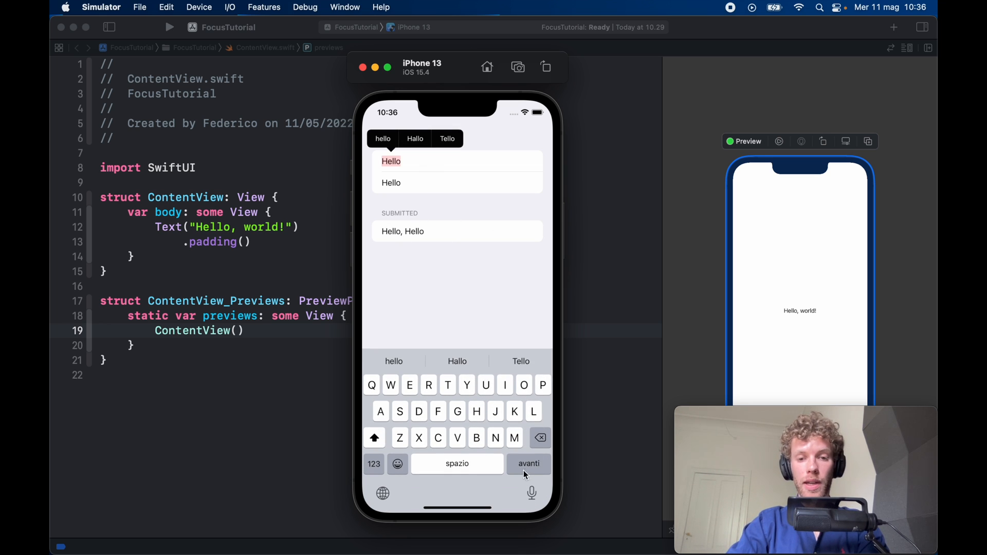
left_click(528, 463)
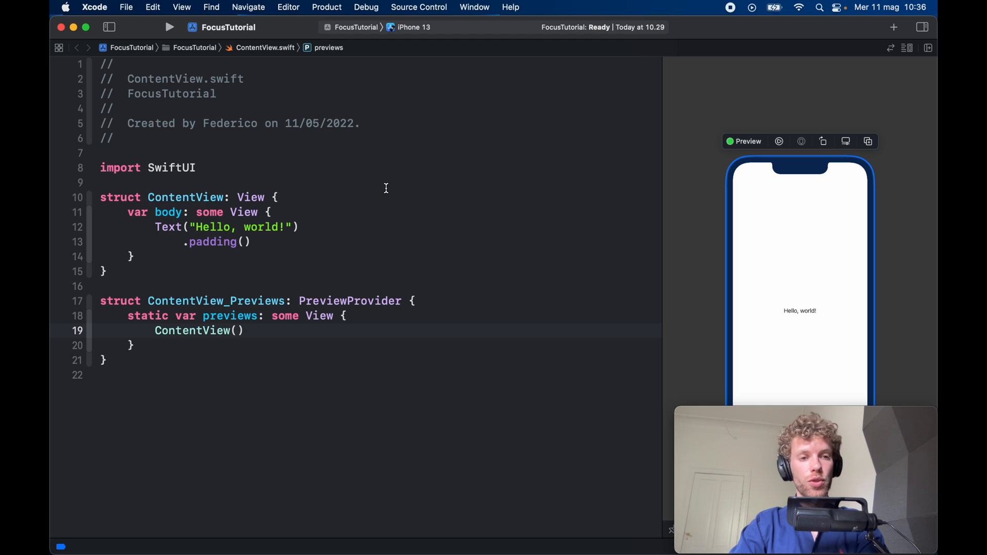
- Define enum FocusText { case username, password } above struct ContentView
left_click(254, 168)
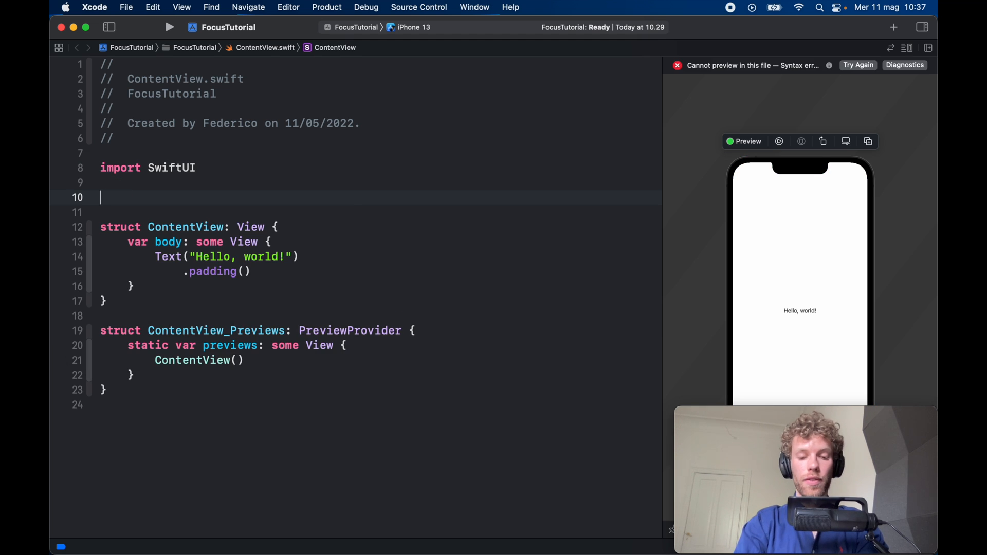
type("enum F")
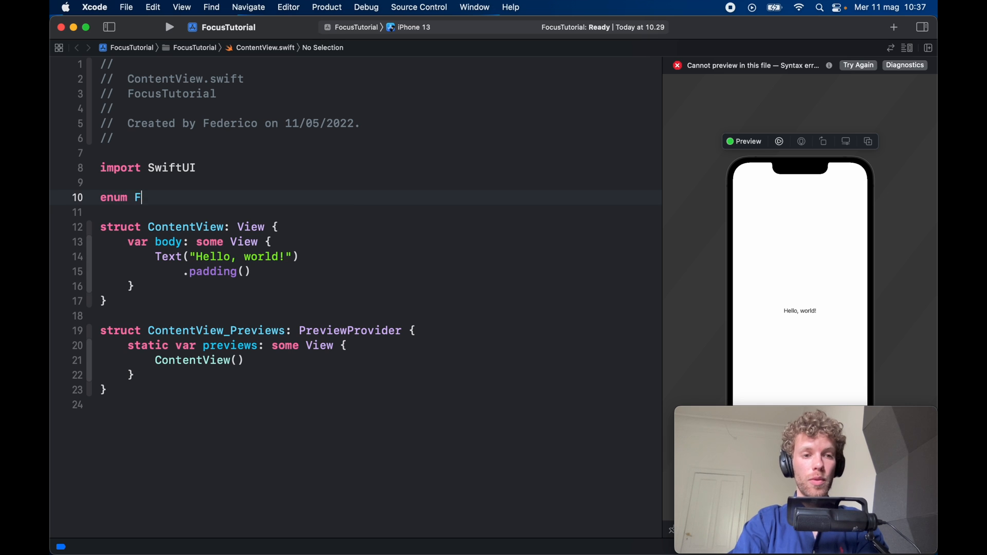
type("ocustText")
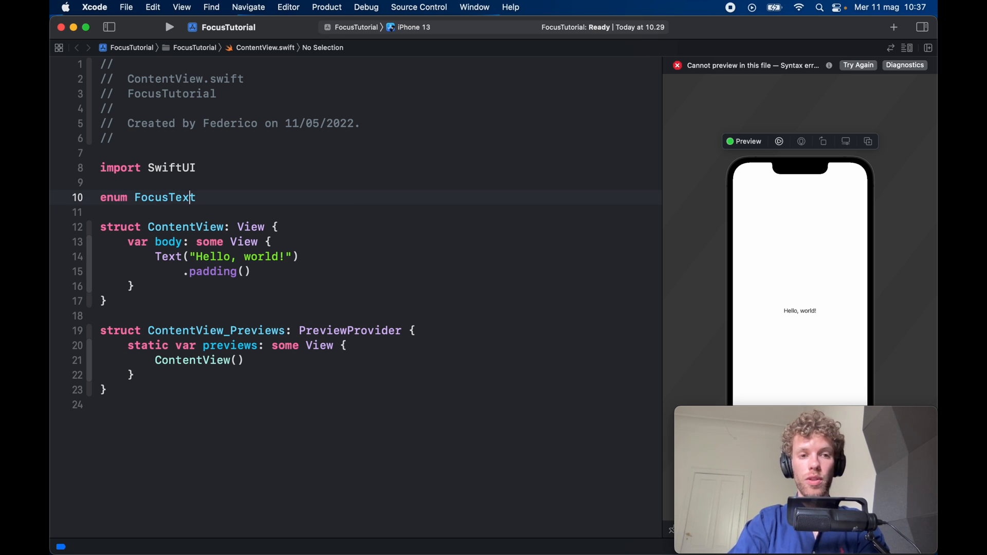
type("{")
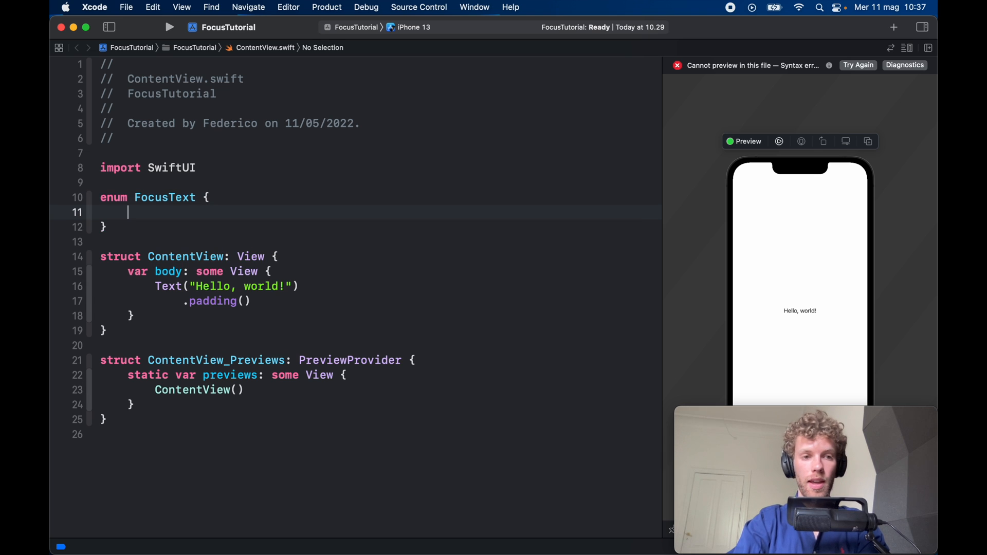
type("case username")
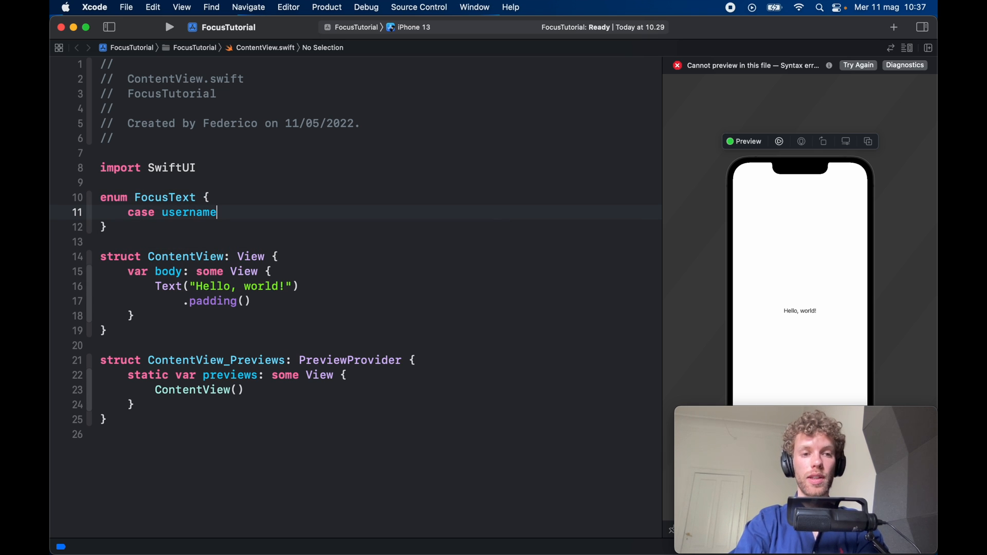
type(", password")
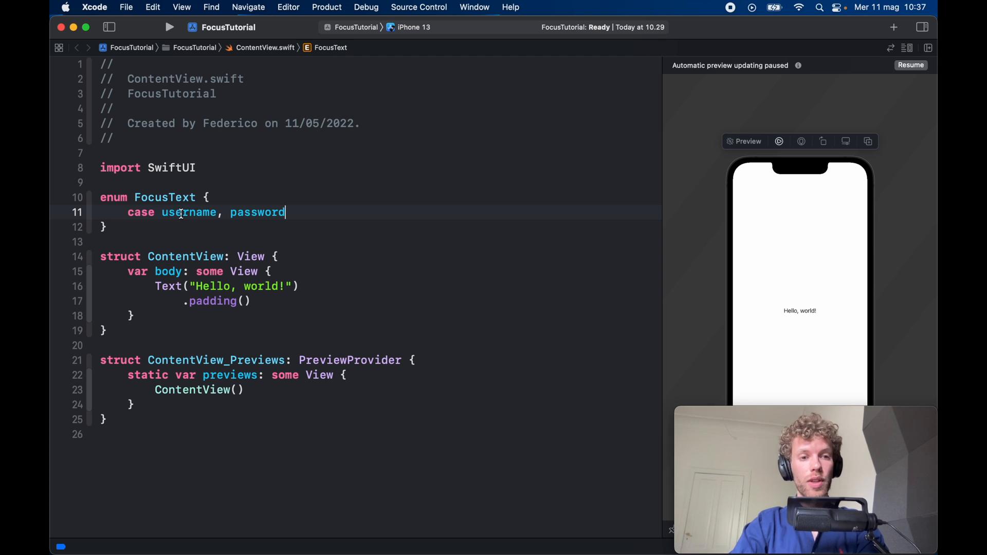
- Start a @F property wrapper on the first line inside ContentView
double_click(257, 213)
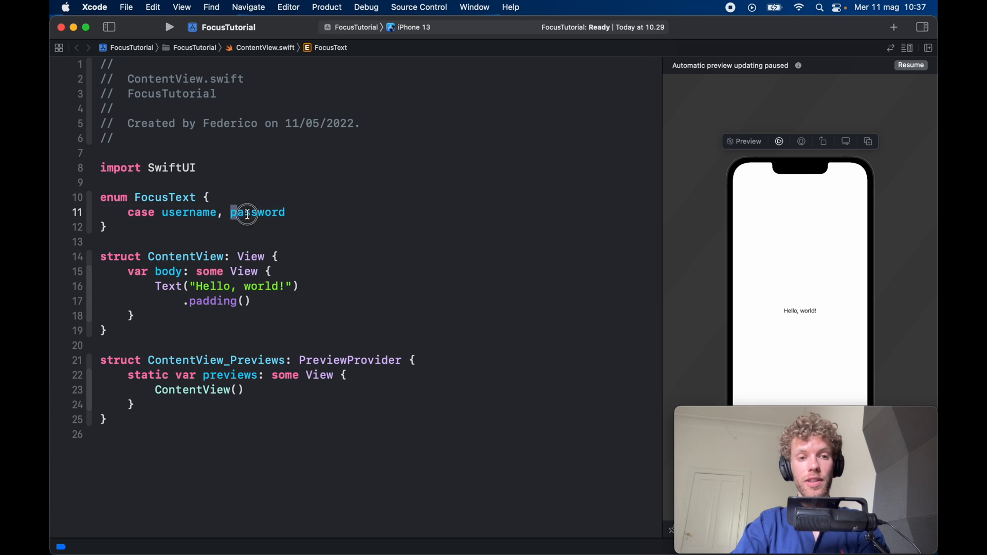
type("@F")
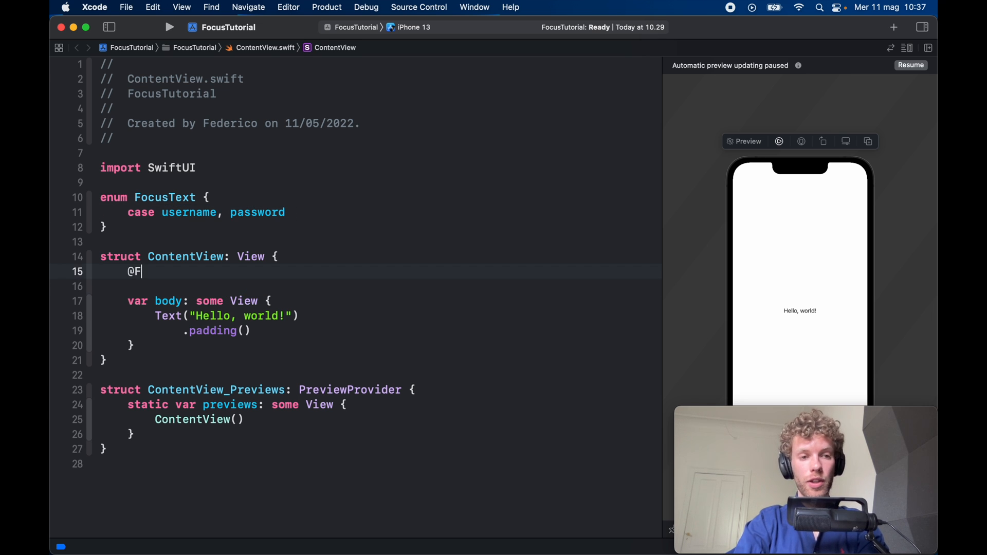
type("ocusState privat")
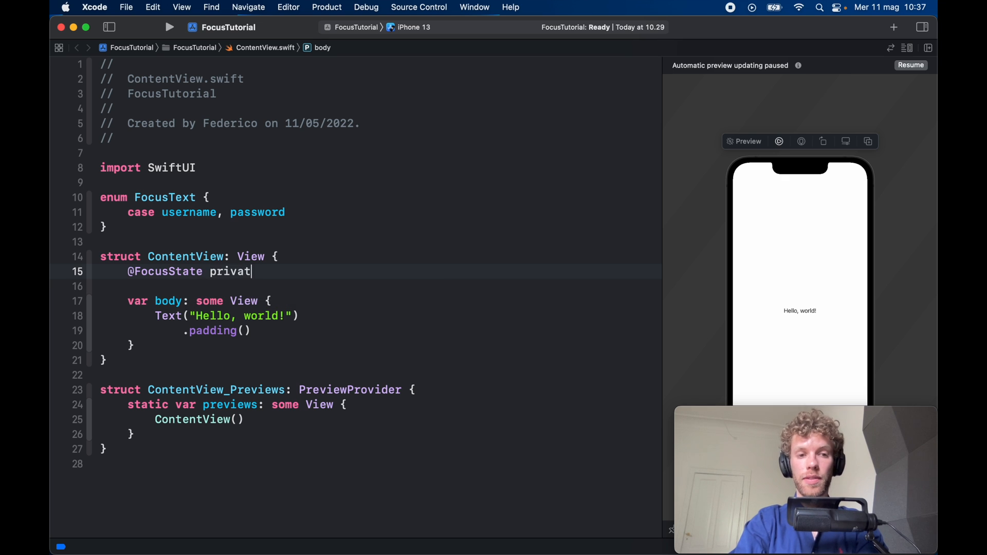
type("e var foc")
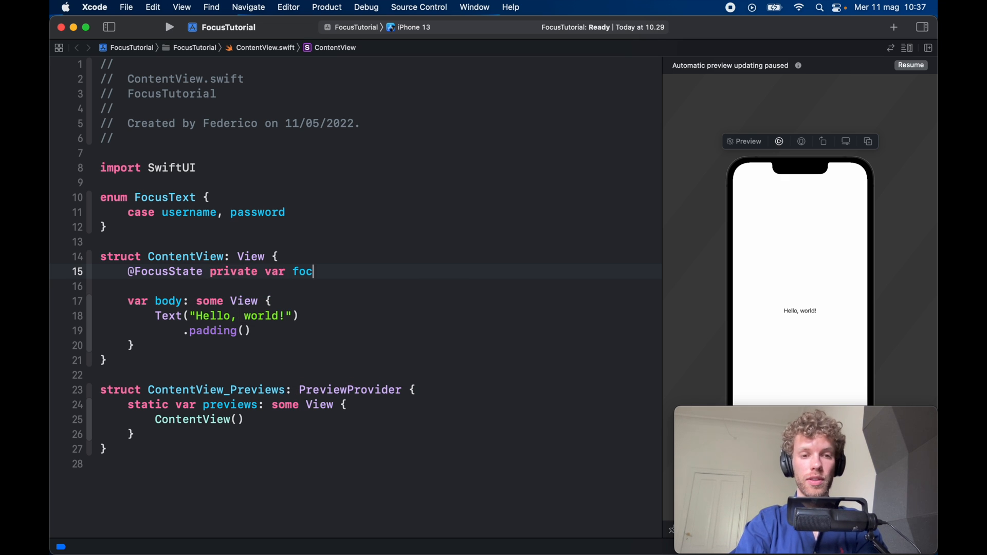
type("usField:")
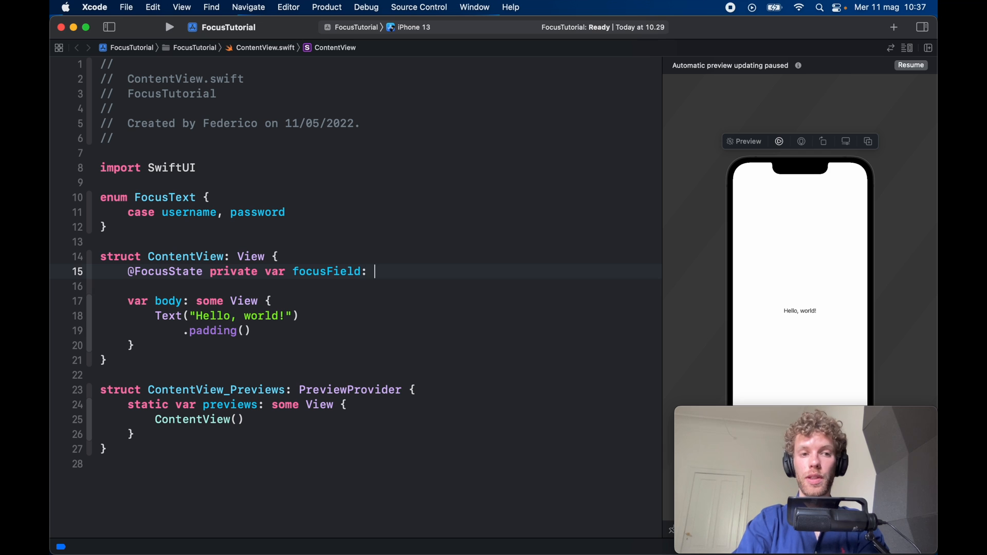
type("FocusText")
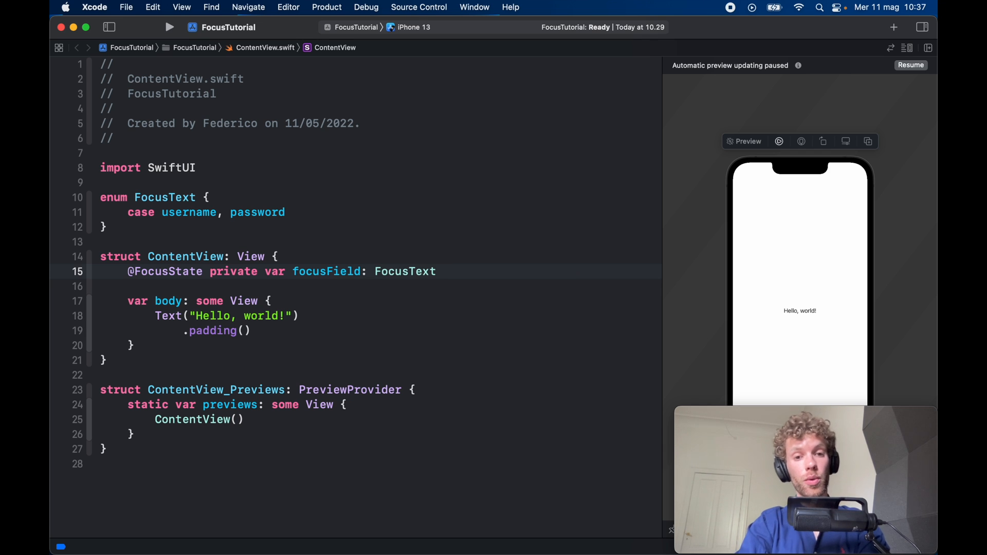
type("?")
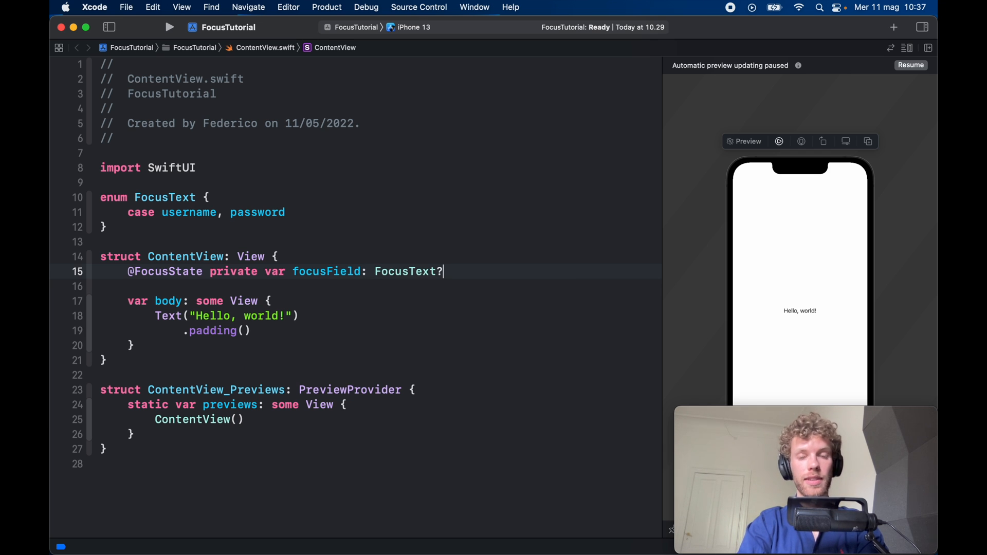
type("@State")
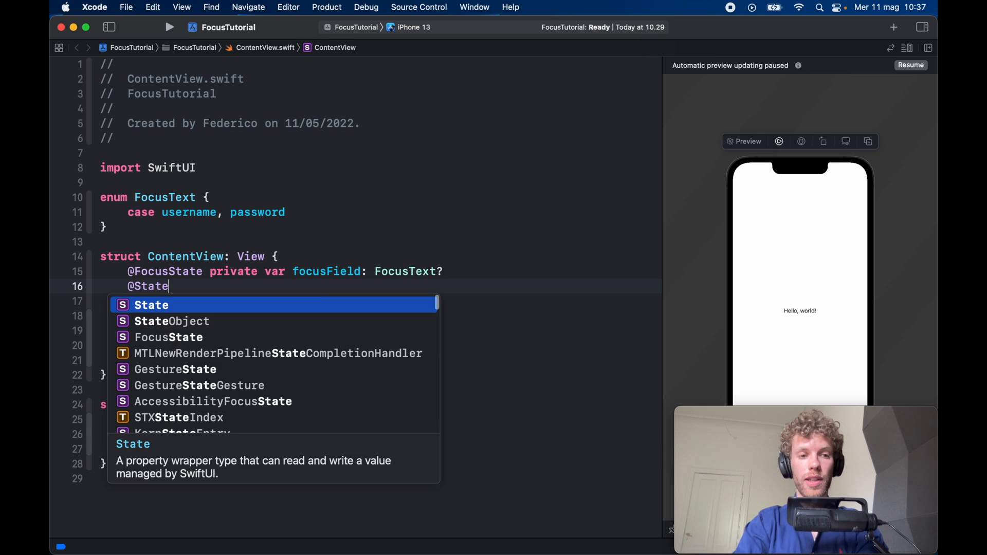
type("private")
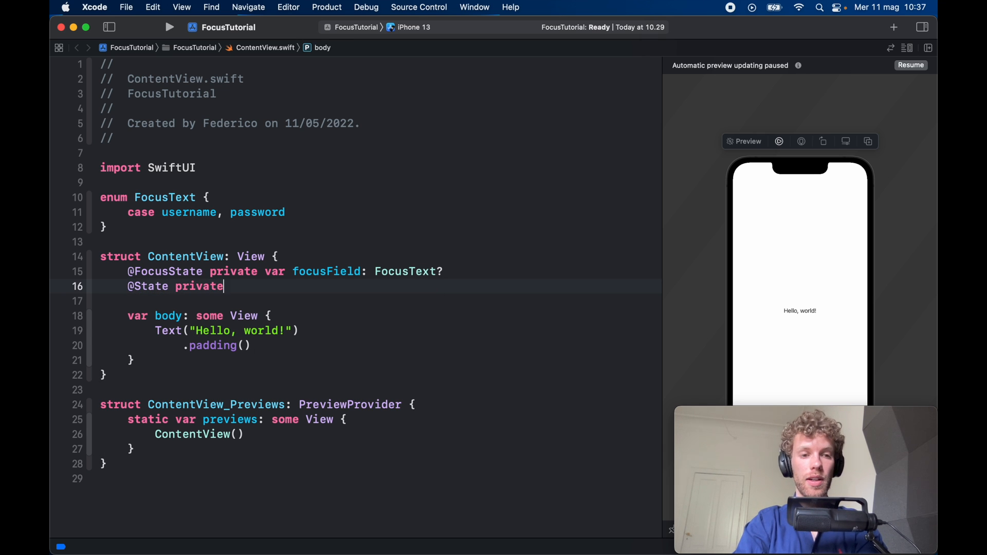
type("var username")
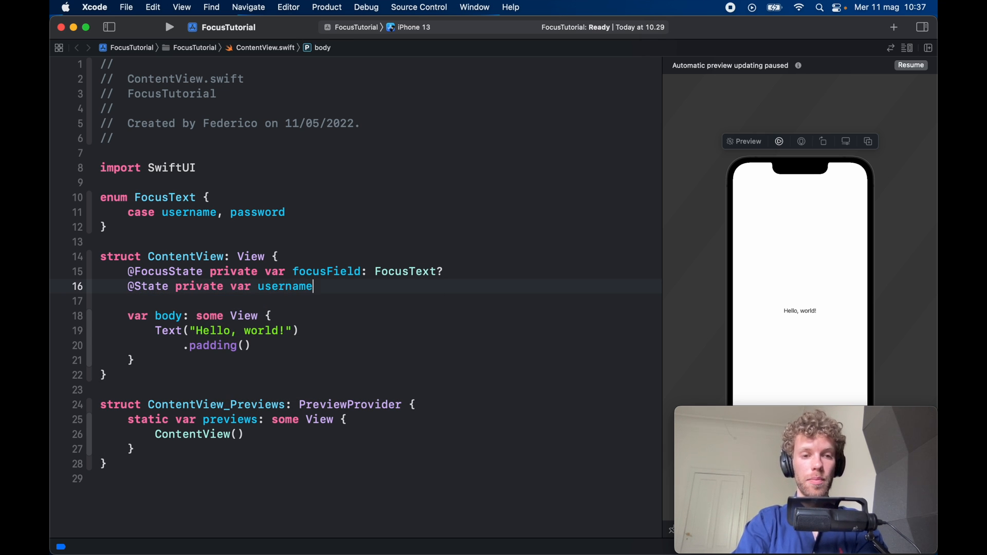
type("Text = \"")
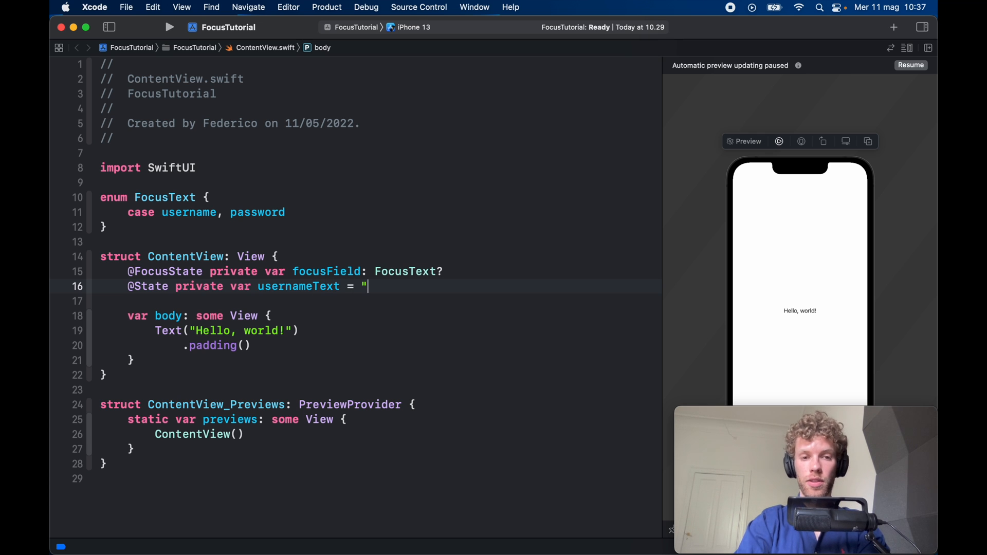
type("\"@St")
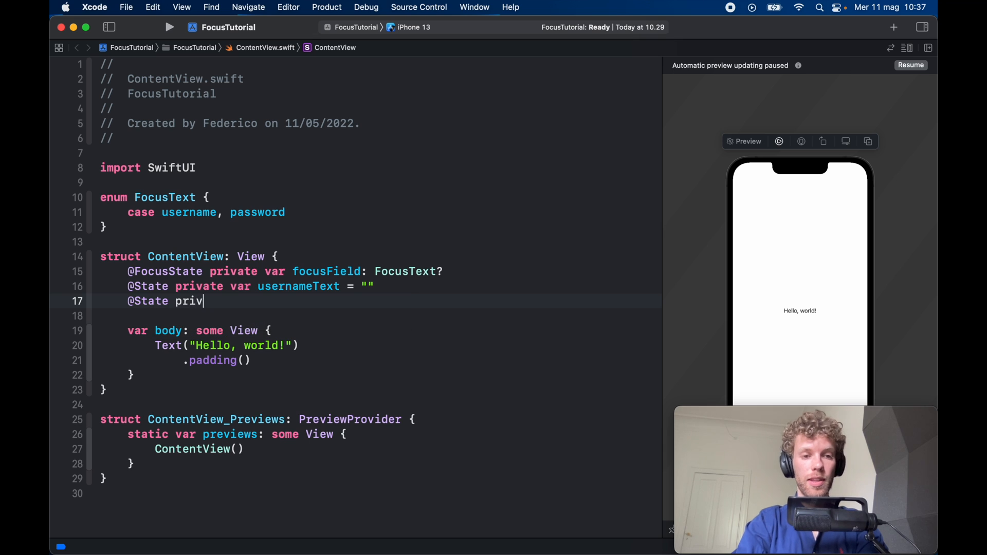
type("ate var passwordText = \"")
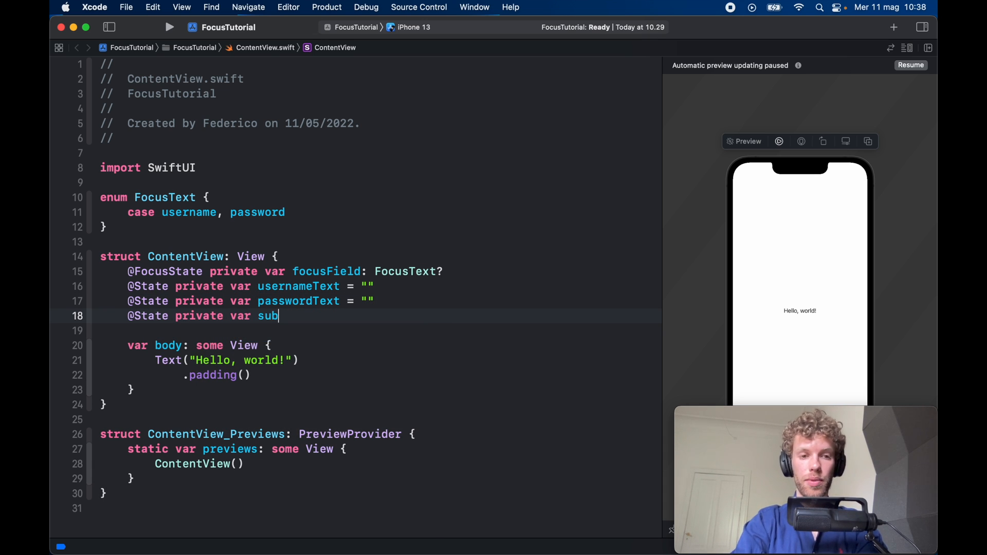
type("mittedText =")
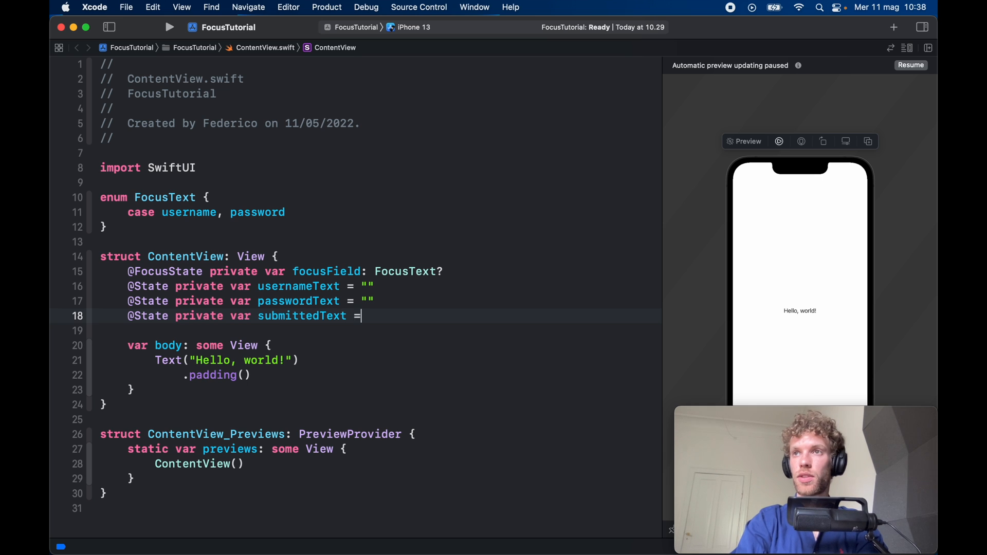
type("\"This will display you")
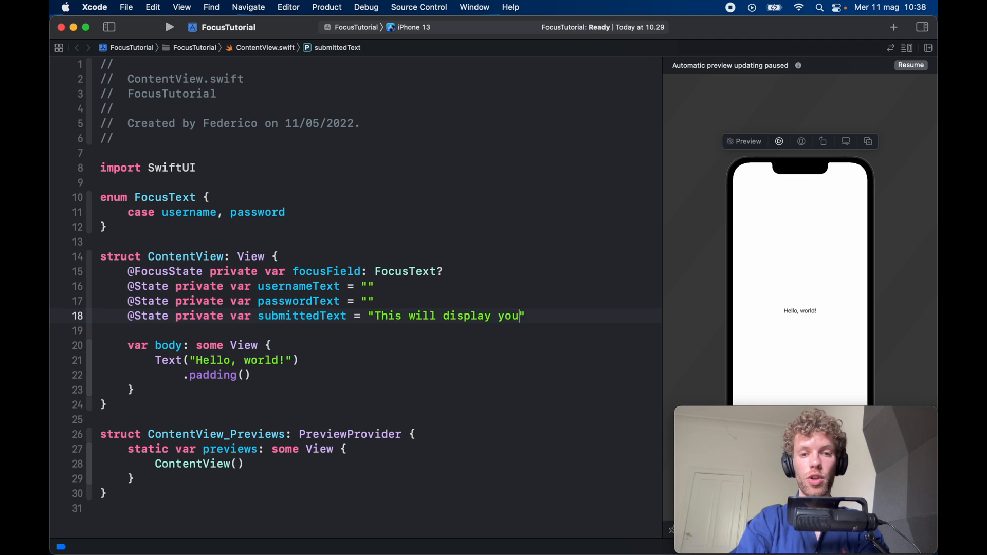
type("r credentials.")
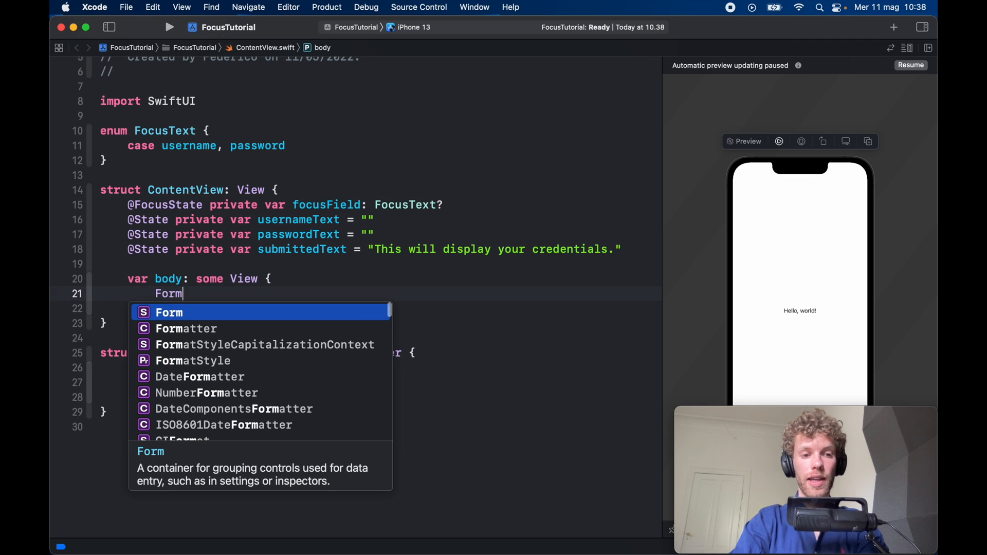
- Build Form with Section("Credentials") holding TextField("Enter a username", text: $usernameText)
key("Return")
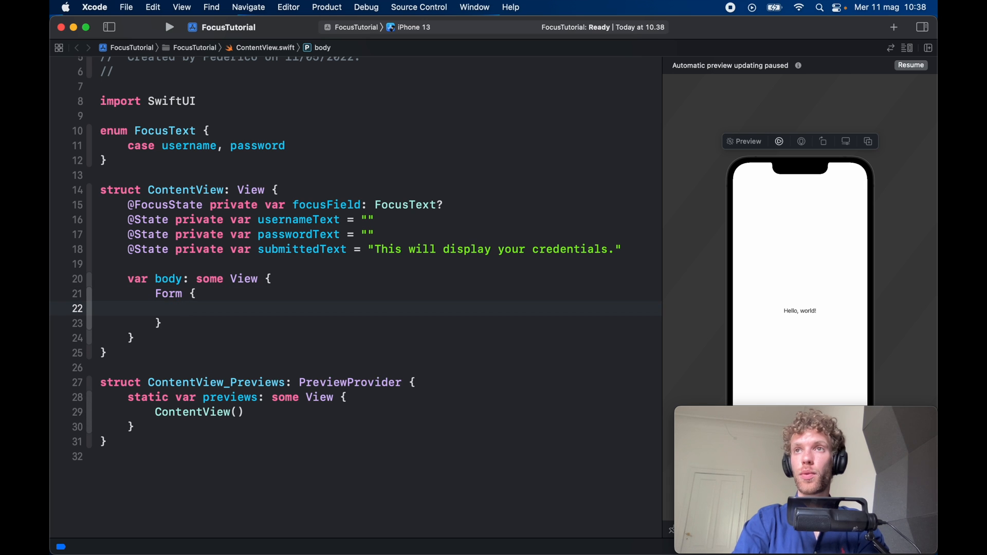
type("Section(\"")
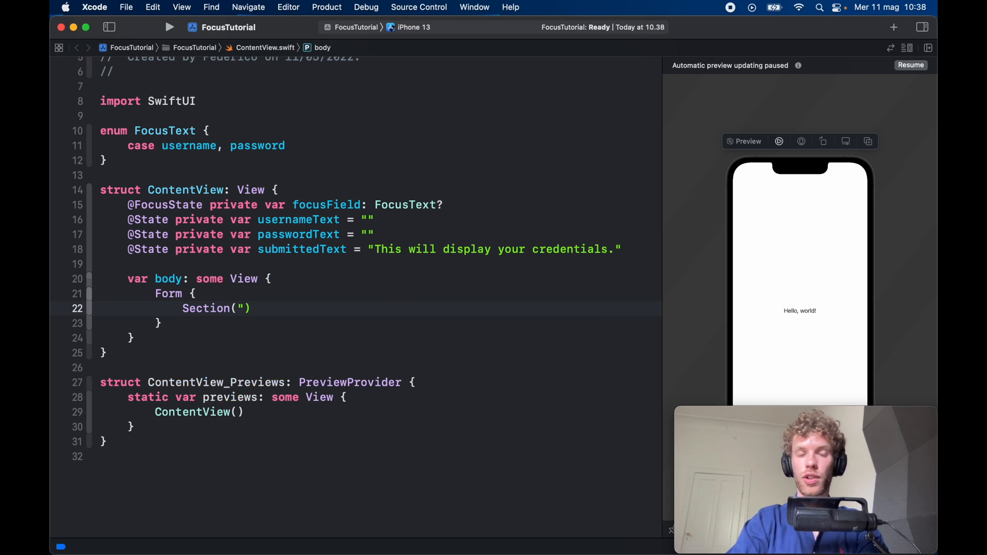
type("Cred\"")
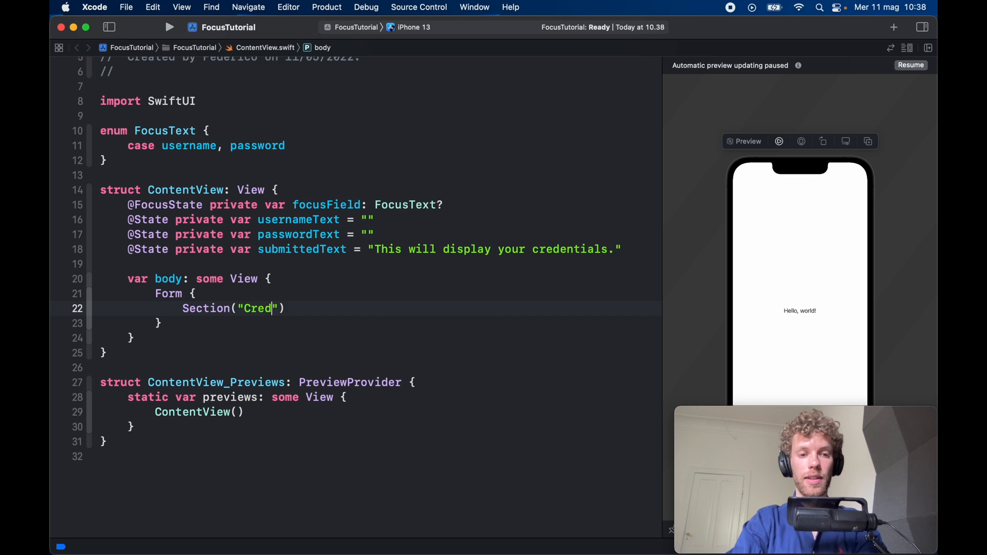
type("entials\") {")
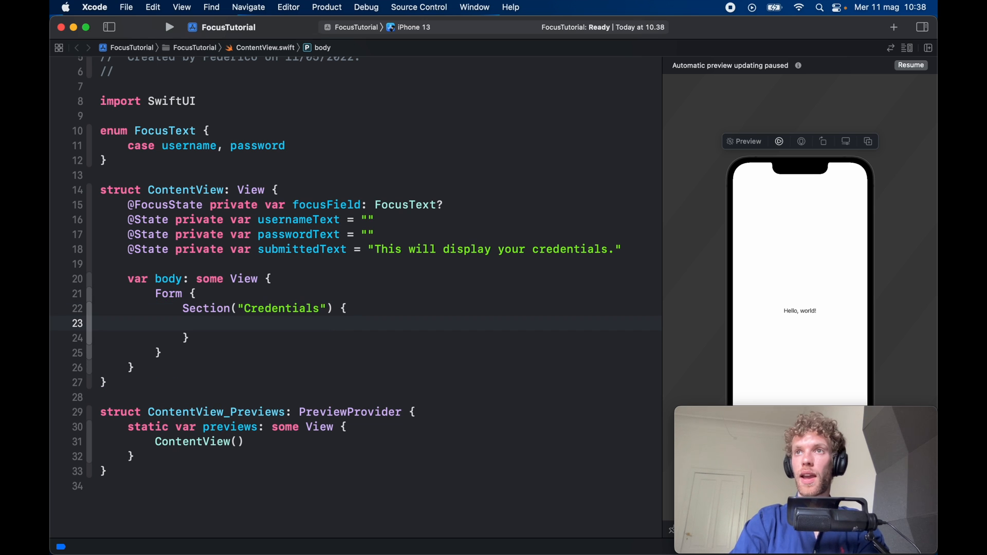
type("TextField")
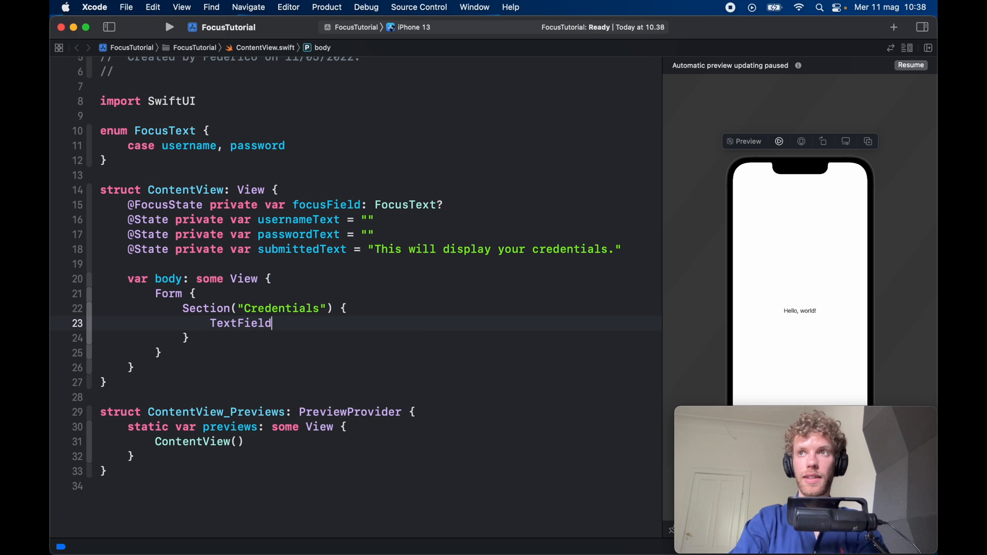
type("(")
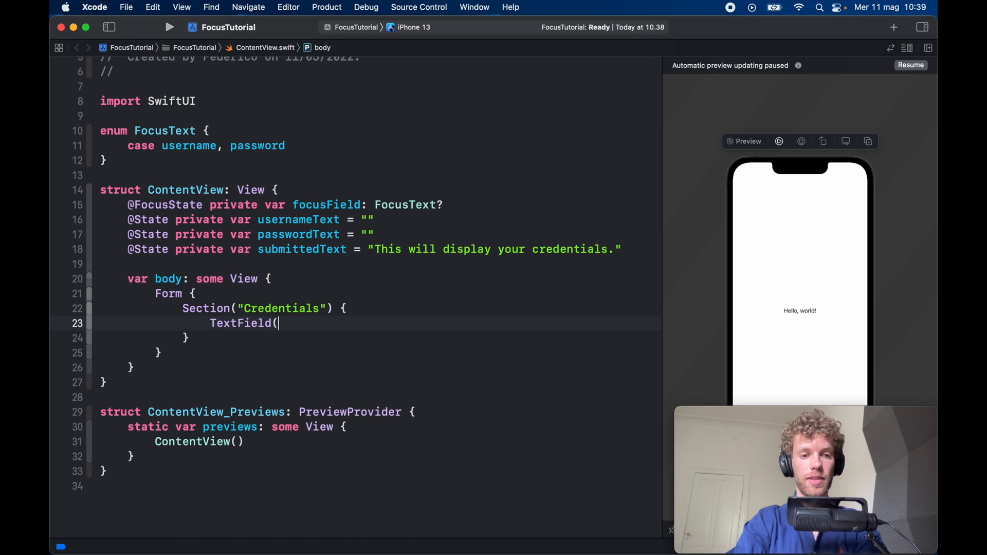
type("\"Enter a username\", text: $)")
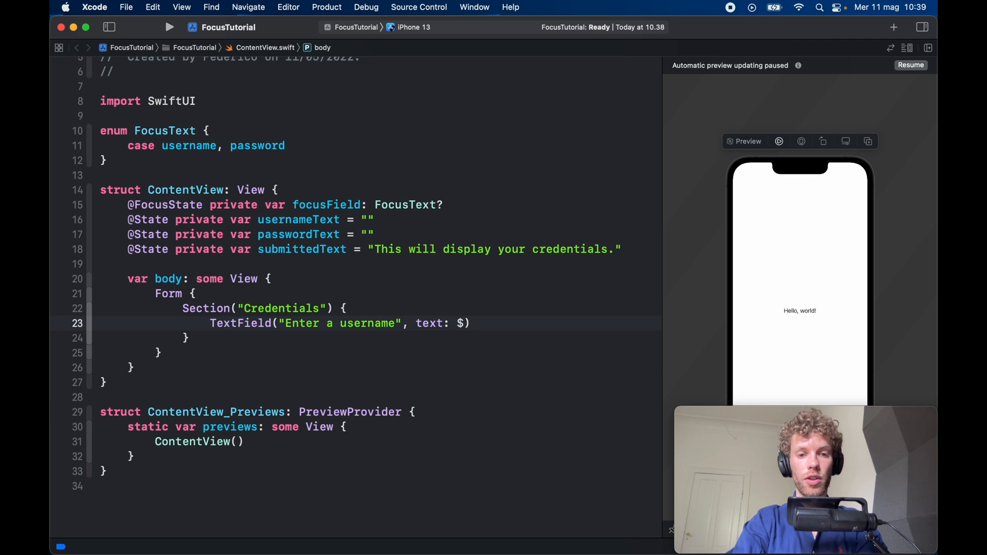
type("usernameText")
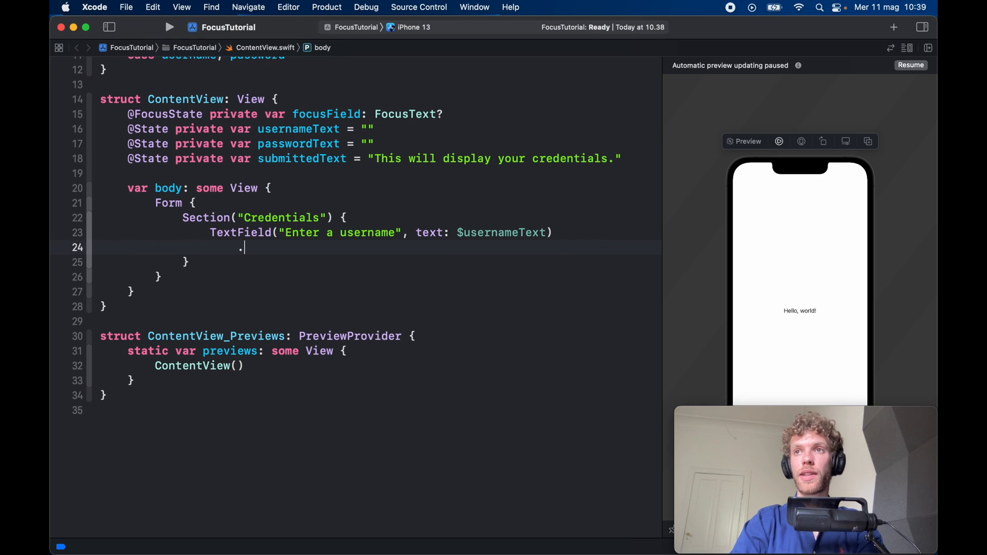
- Give the username field .focused($focusField, equals: .username), .submitLabel(.next) and .onSubmit { focusField = .password }
type("f")
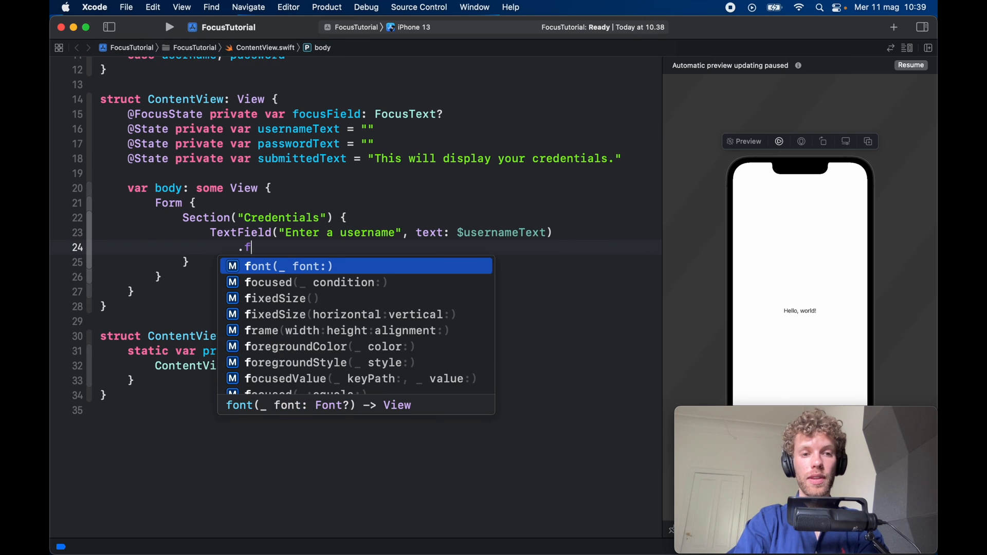
type("o")
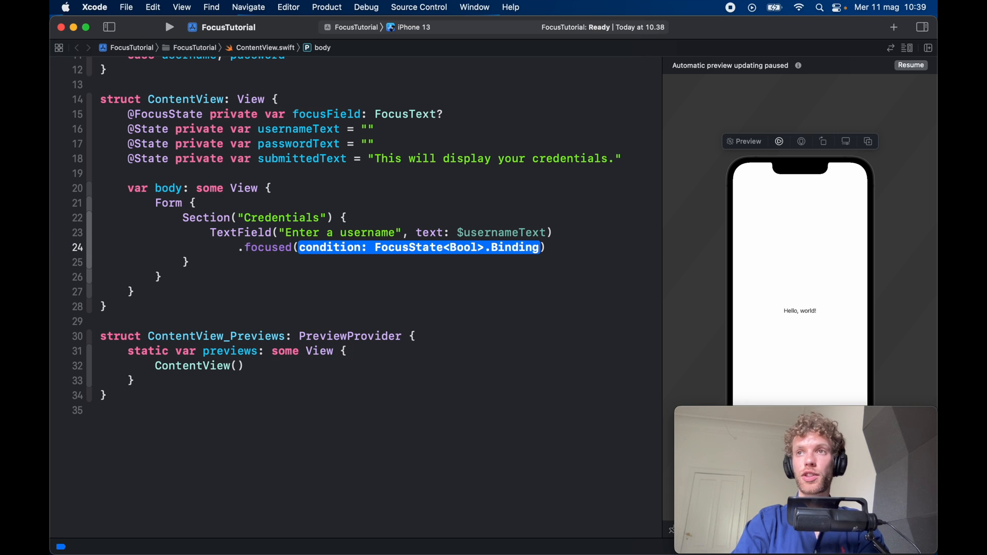
type("$")
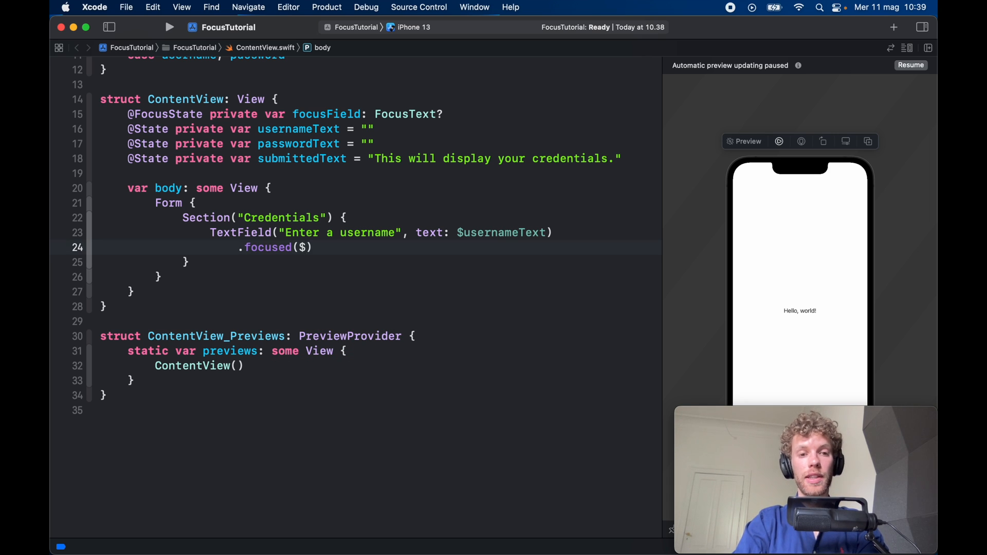
type("focusField")
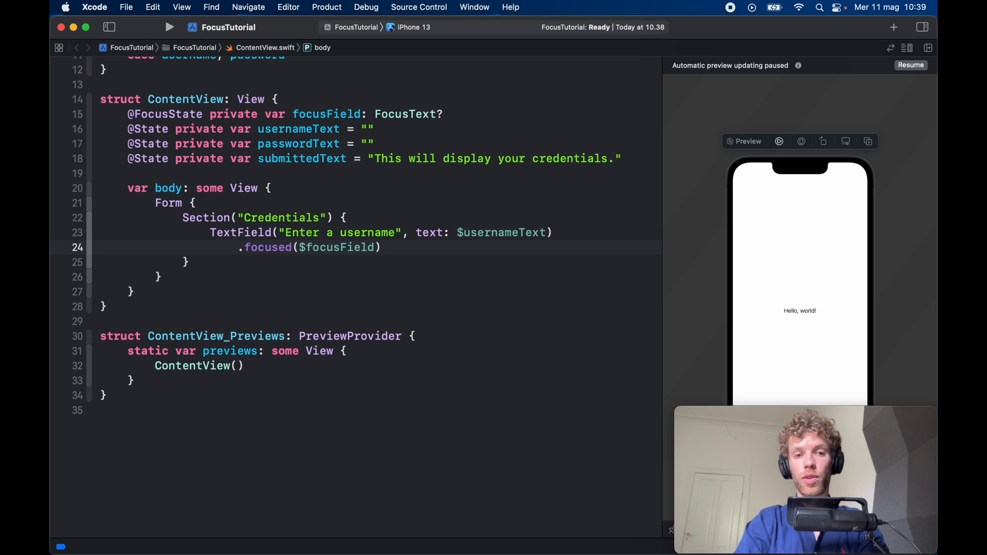
type(", equals: Value")
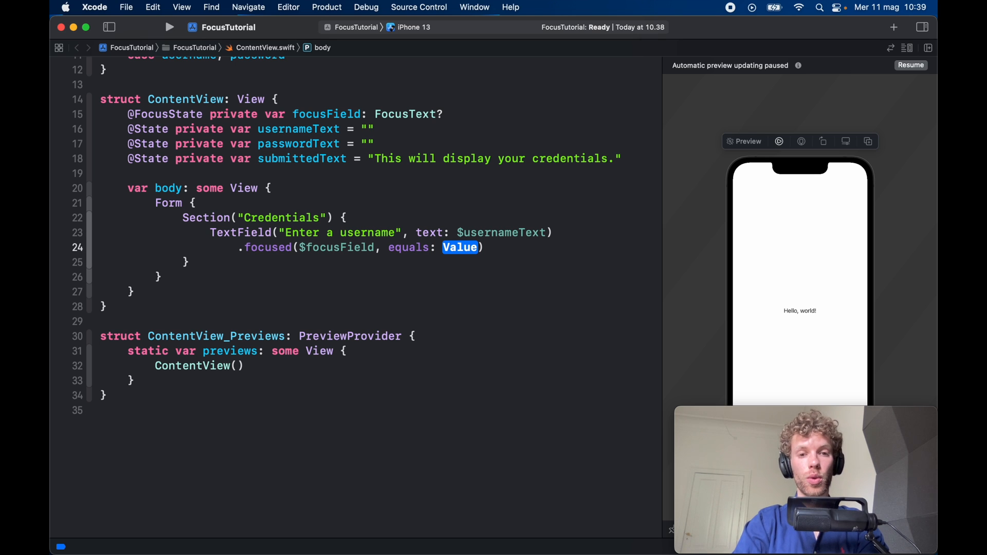
type(".username")
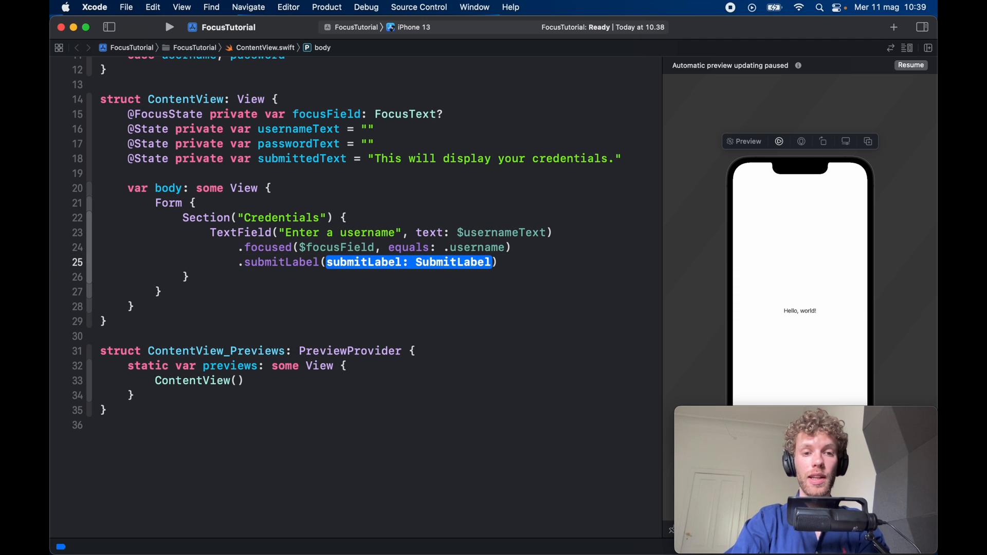
type(".next")
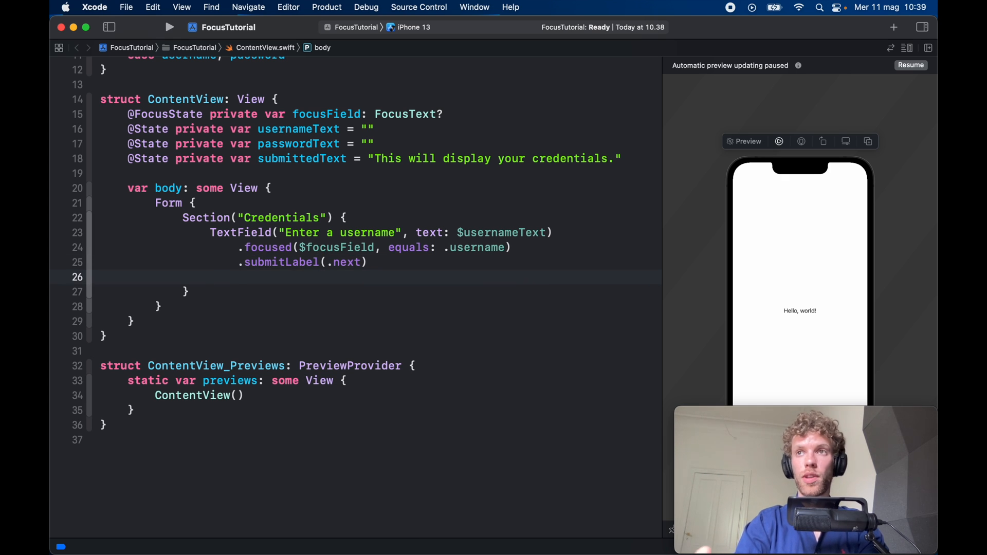
type(".onSubmit {")
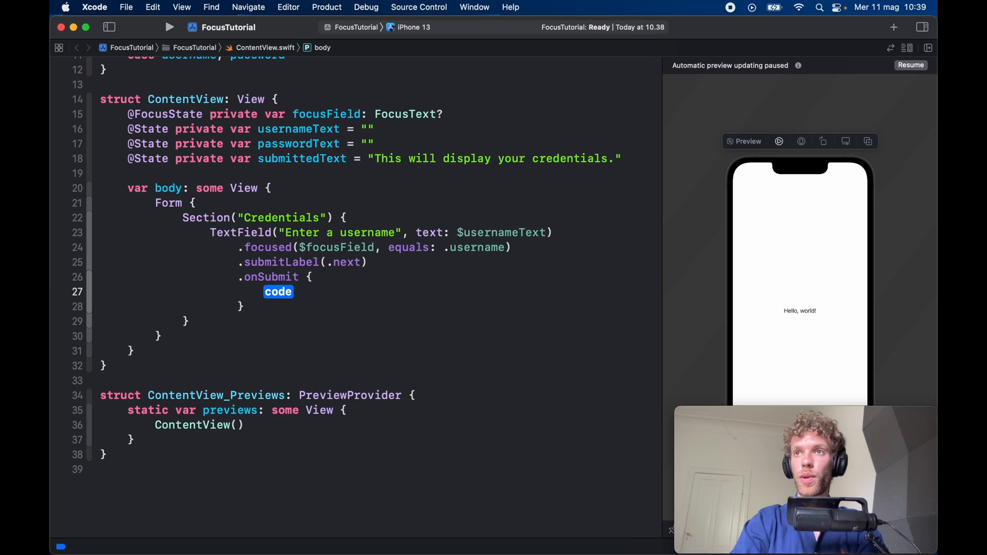
type("focu")
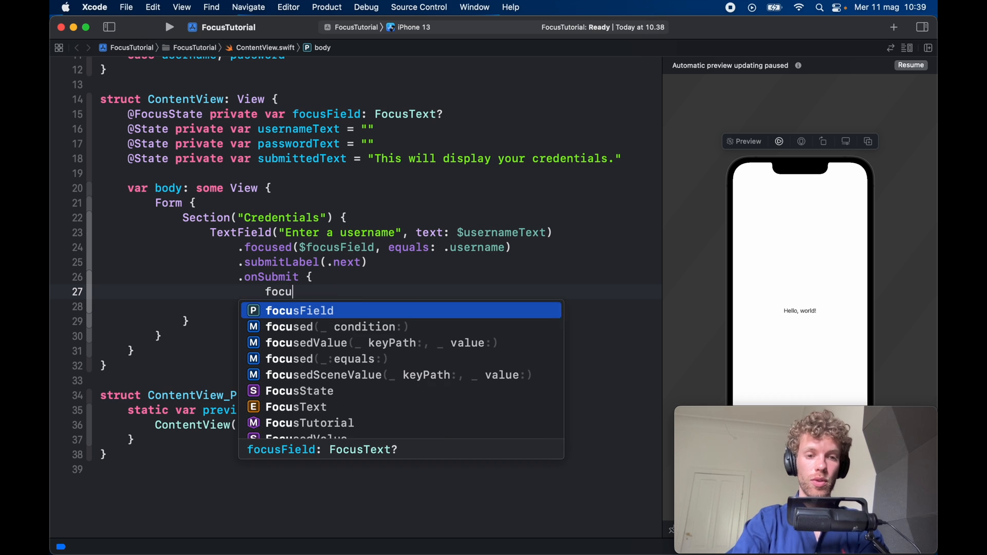
type("sField = .password")
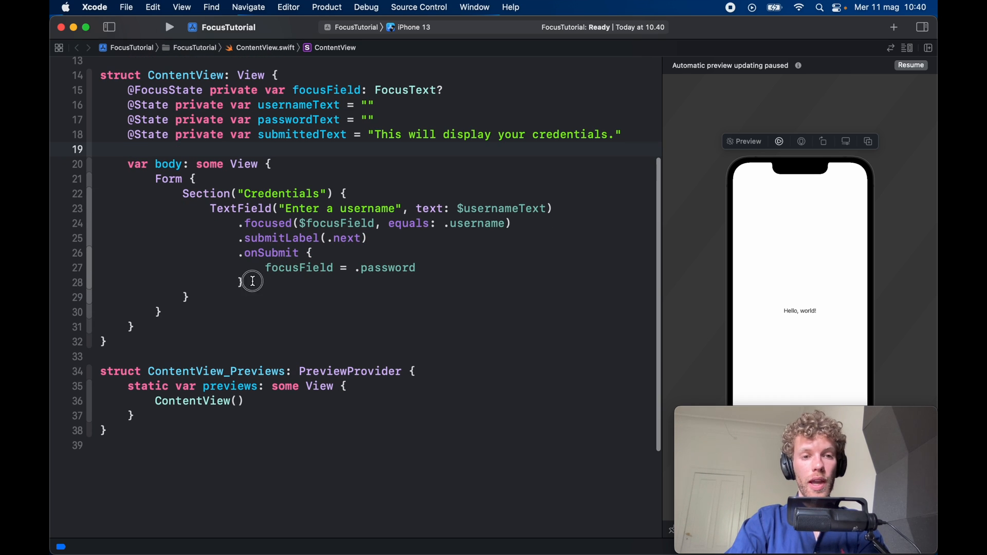
- Duplicate the field as "Enter a password" bound to $passwordText, focused as .password
left_click(242, 282)
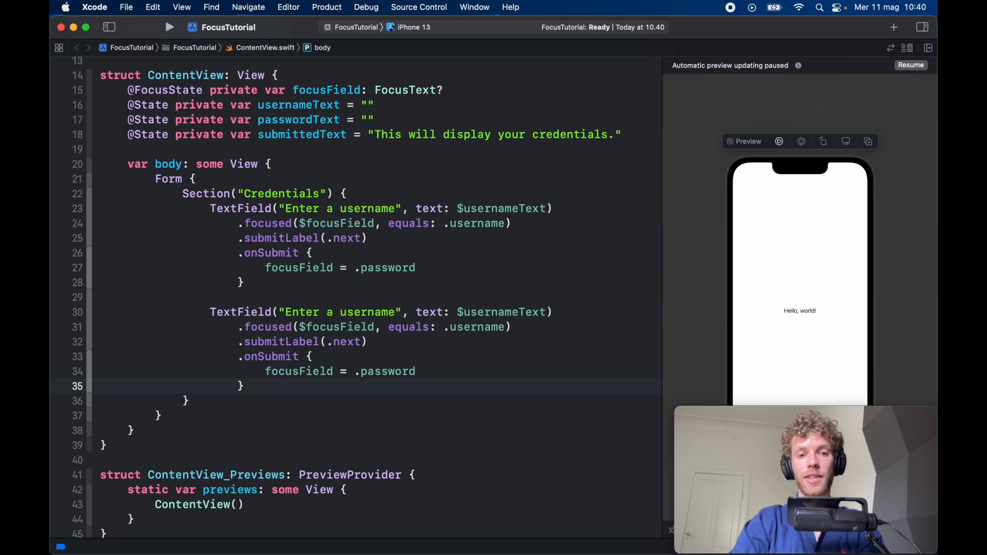
double_click(370, 313)
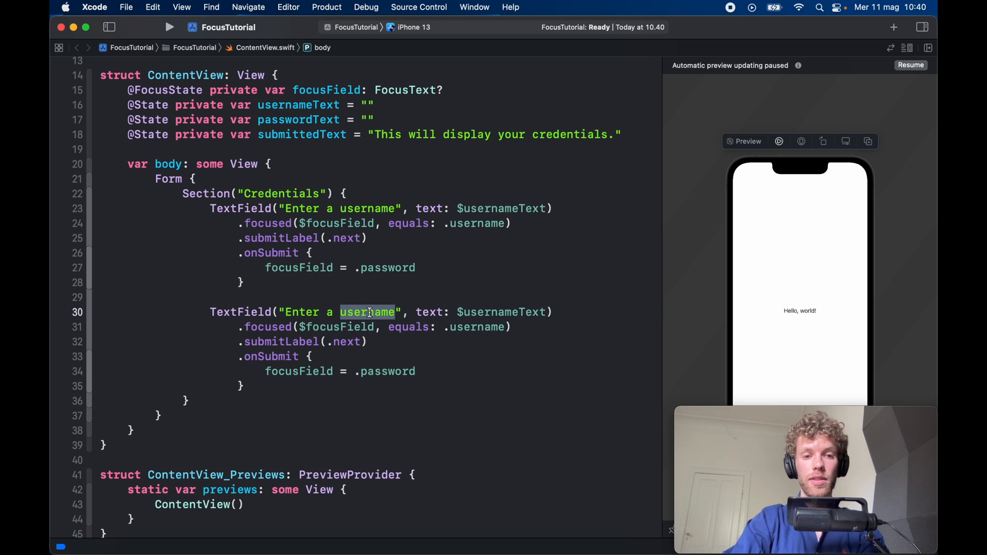
type("password")
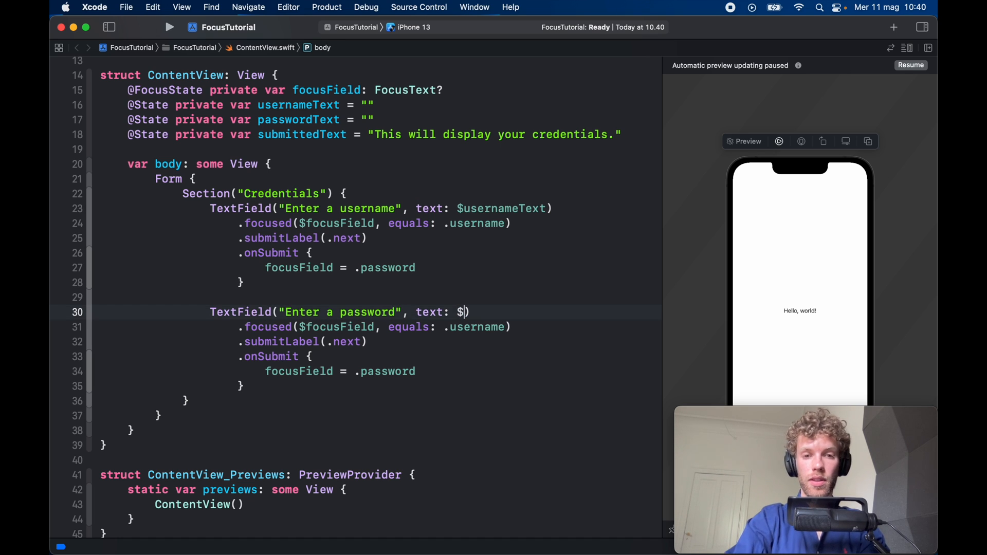
type("passwordText")
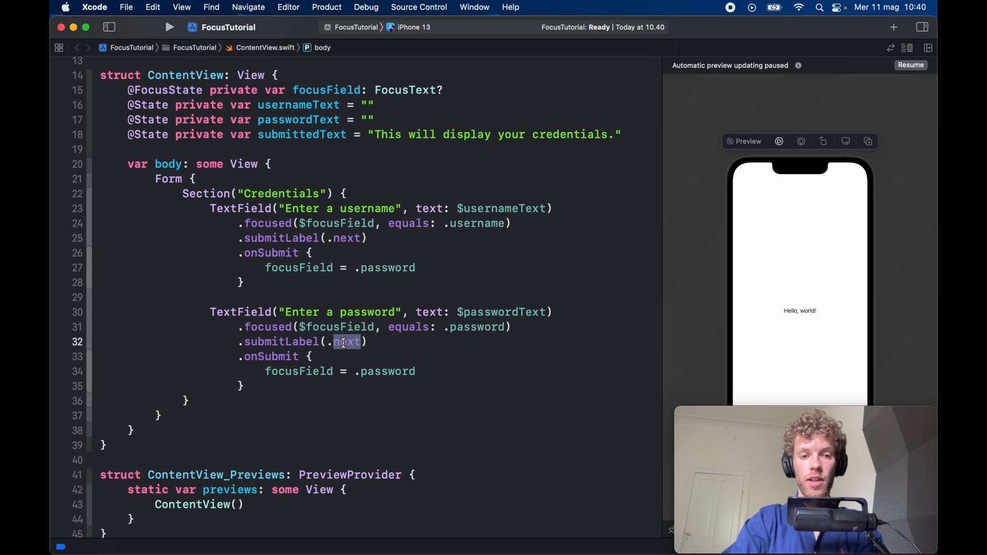
- Give the password field .submitLabel(.done) and .onSubmit { submitData() }
type("done")
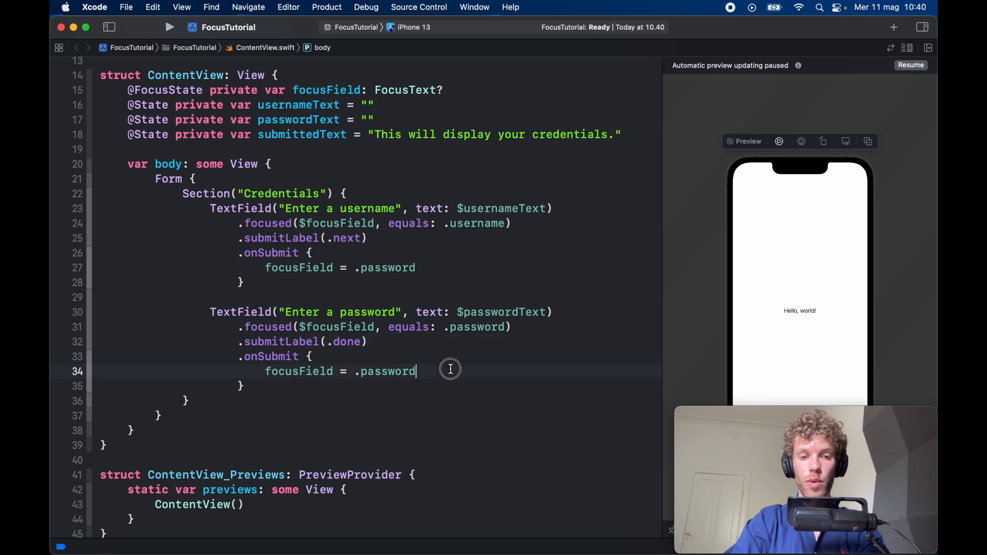
type("subd")
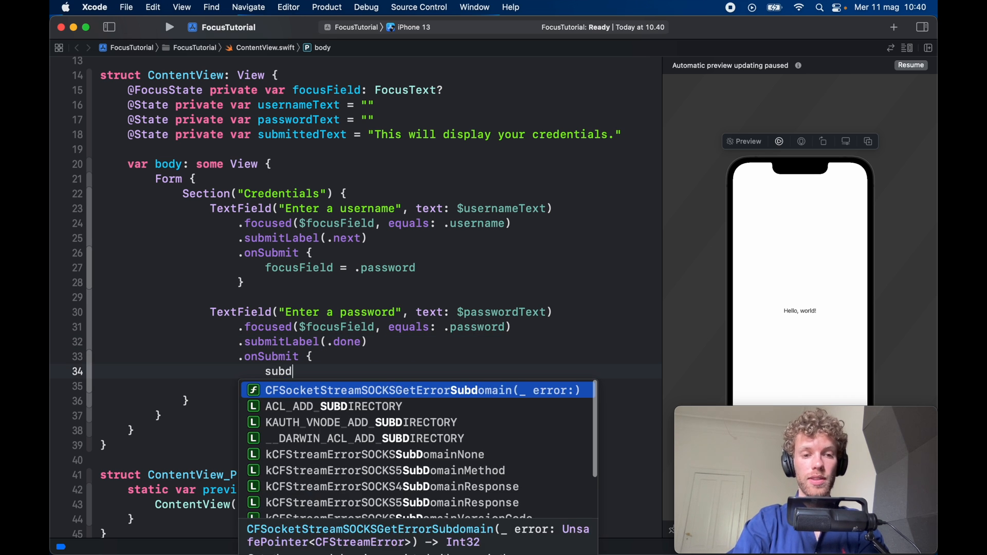
type("ubmitData")
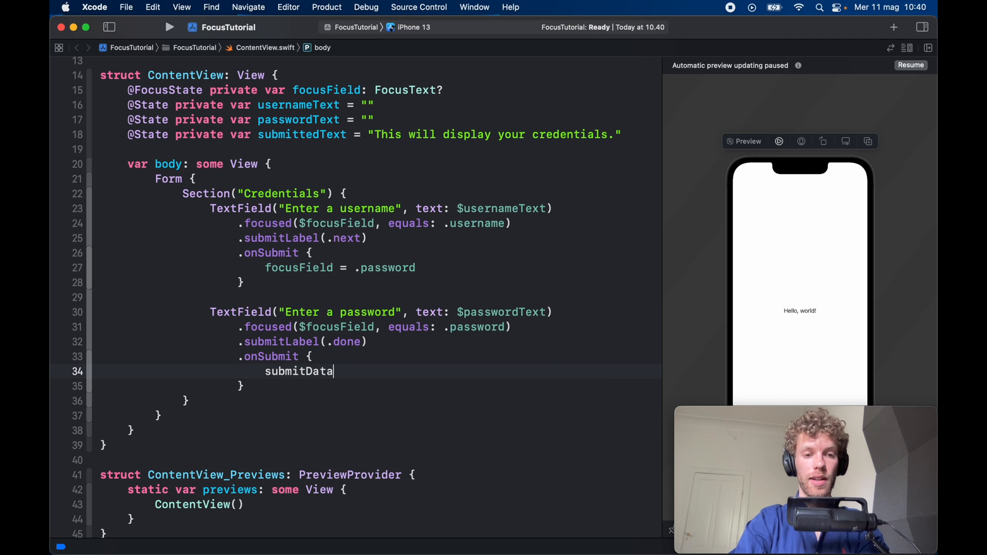
type("()")
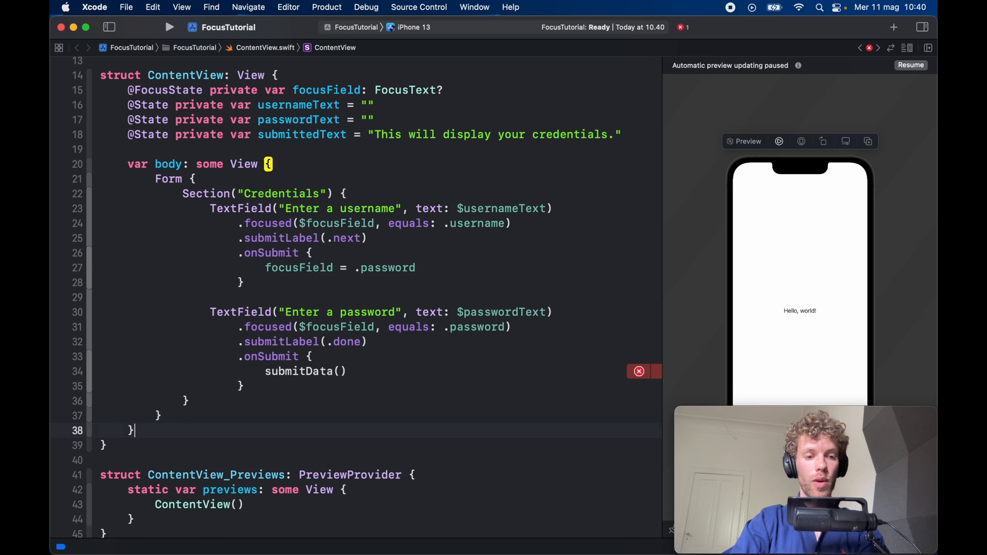
- Write func submitData() setting focusField = nil and submittedText = "\(usernameText), \(passwordText)"
type("func submitData() {")
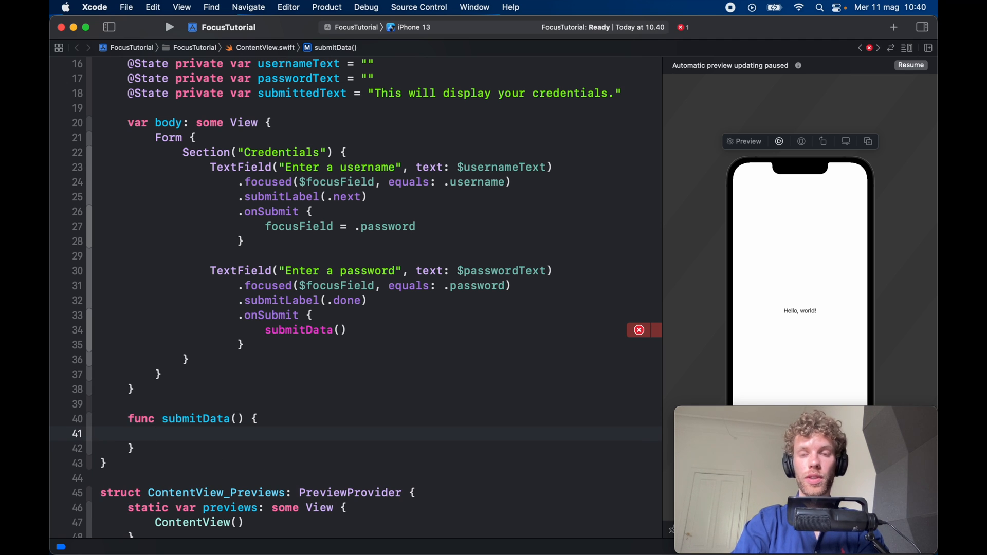
type("focusField =")
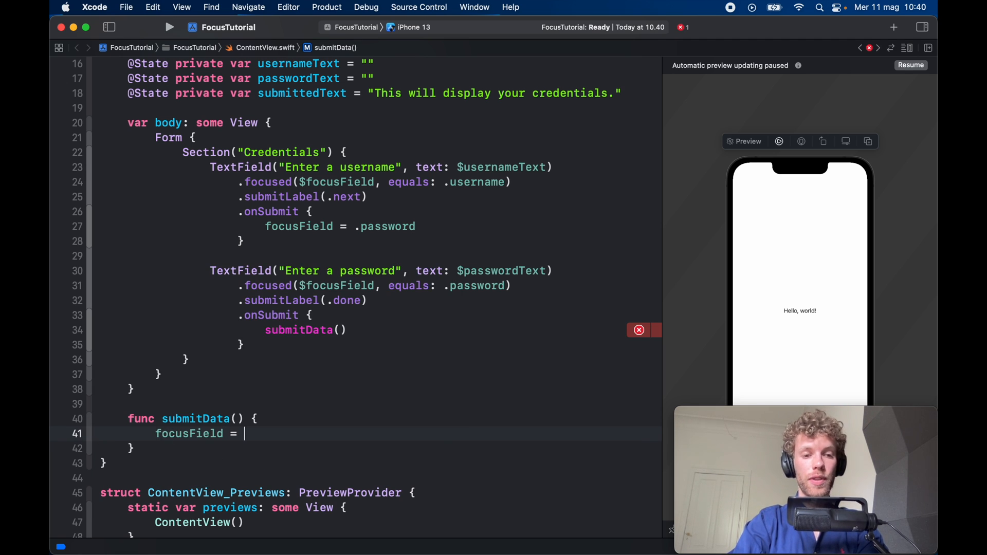
type("nil")
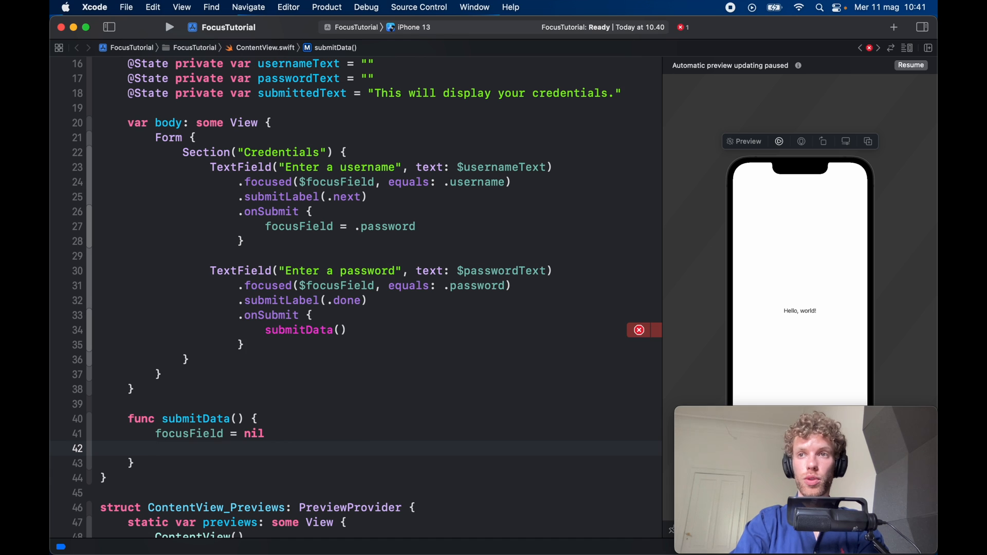
type("submittedText")
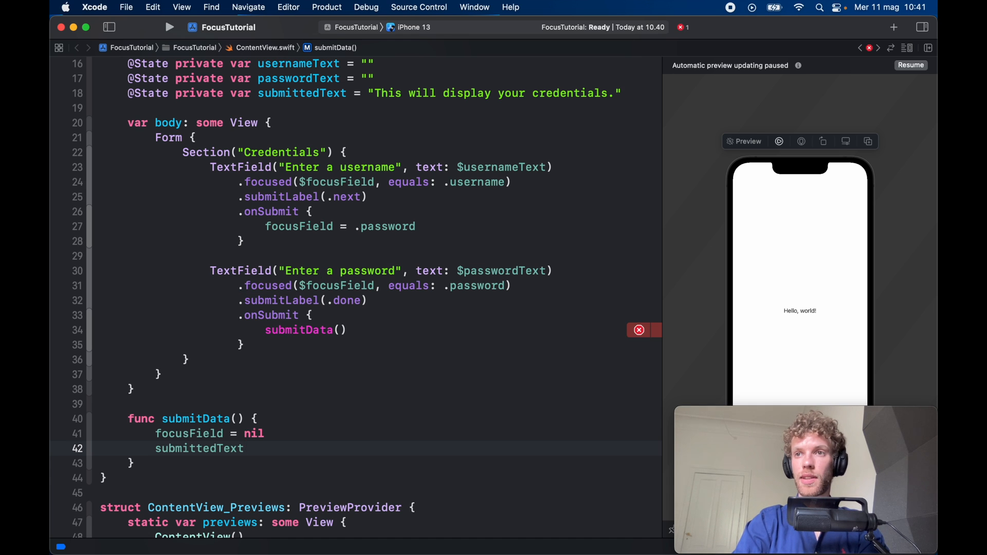
type("\"\\")
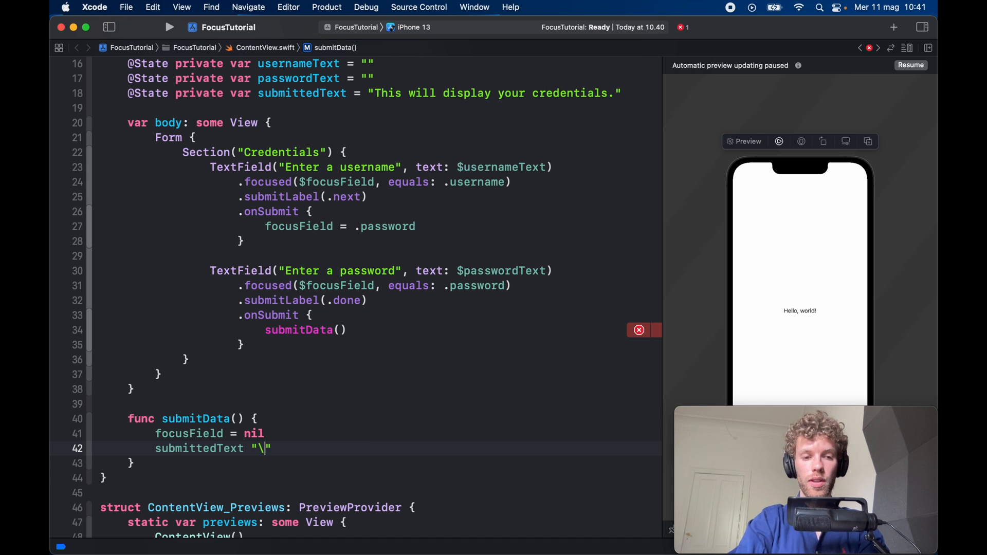
type("(usernameText), \\(passwordText")
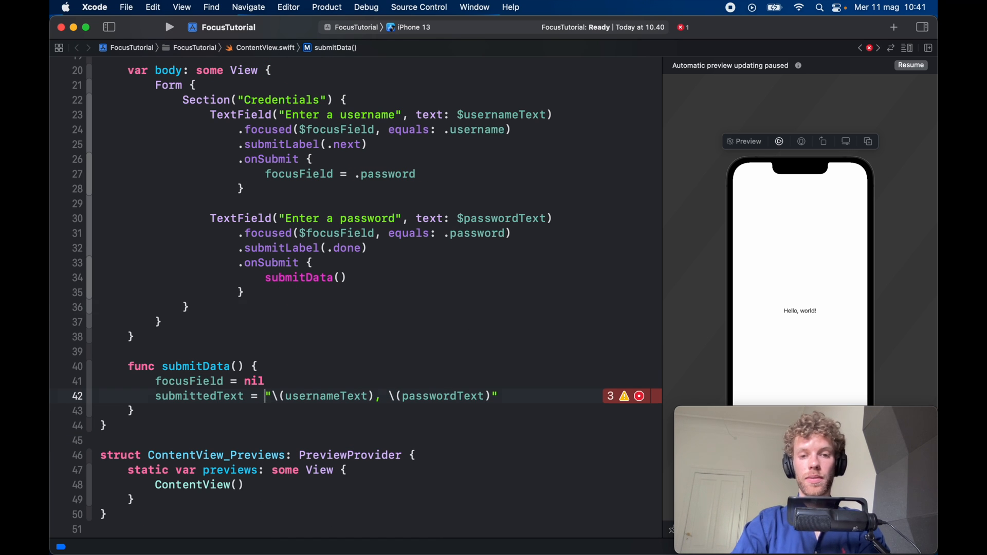
- Add Section("Submitted") { Text(submittedText) } after the Credentials section
type("Section(")
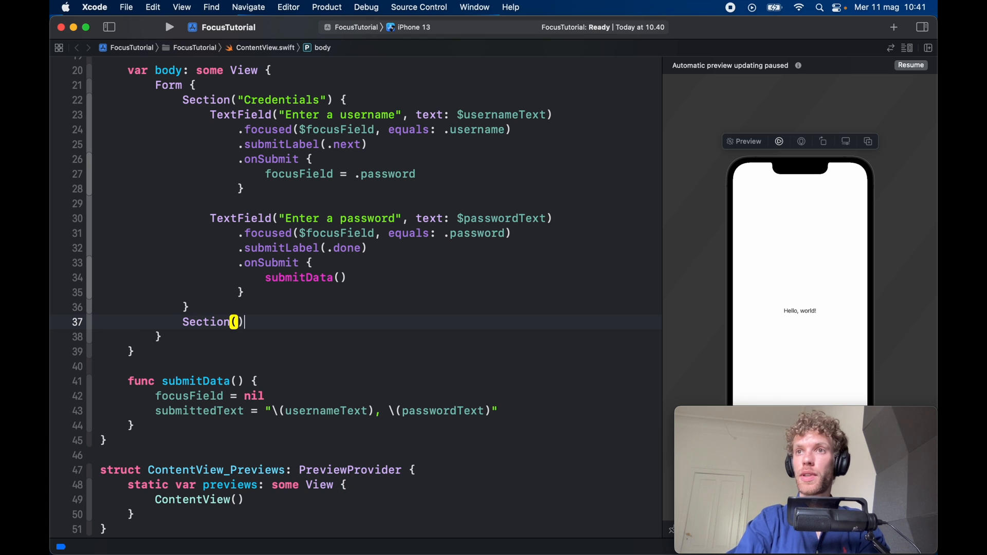
type("Sub")
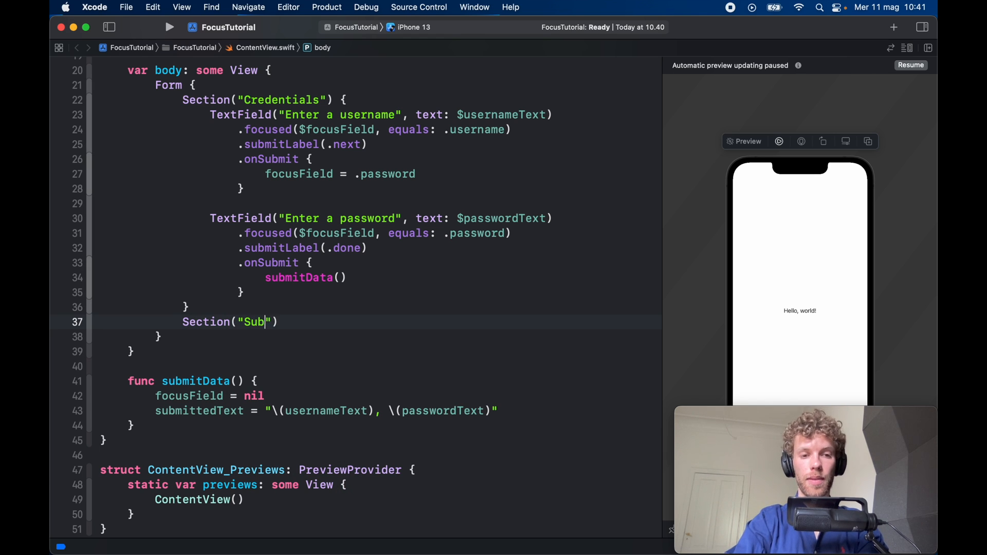
type("mitted\") {")
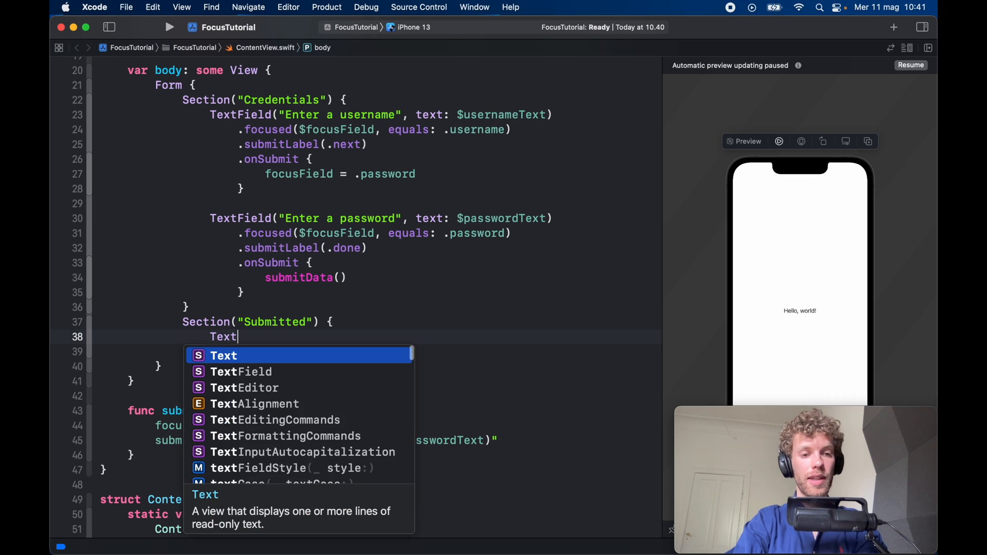
type("(s")
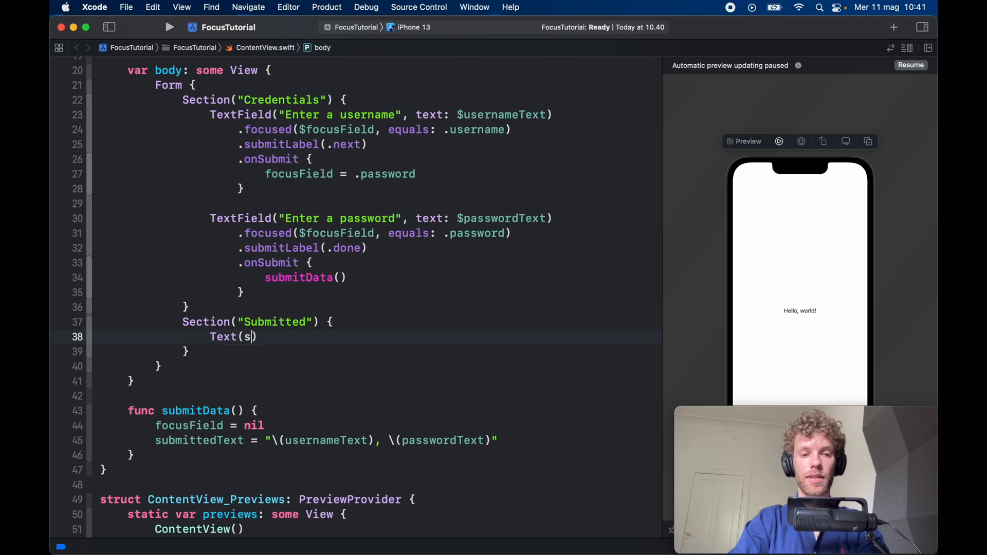
type("ubmittedText")
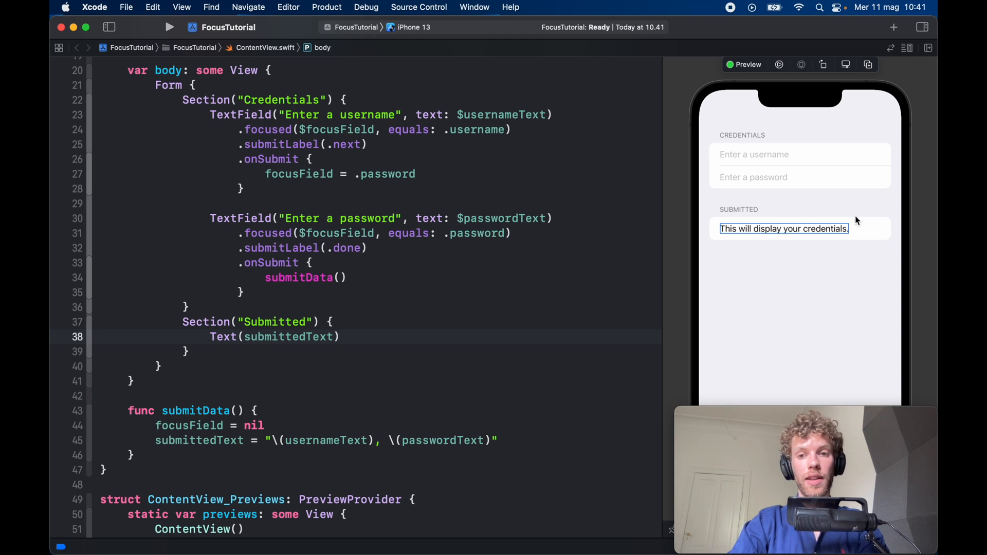
- Test the password field focus in the preview, then run FocusTutorial on the iPhone 13 simulator
left_click(322, 248)
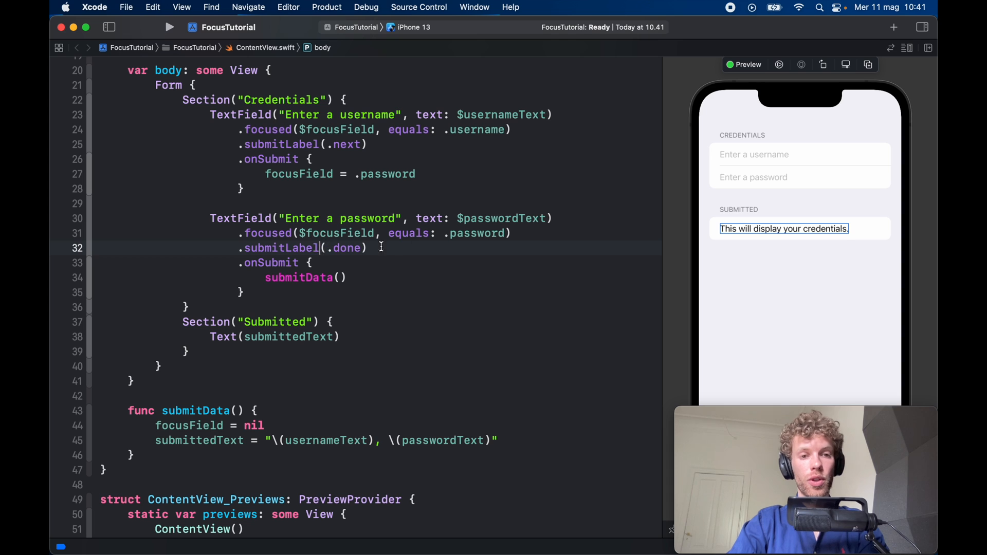
left_click(800, 177)
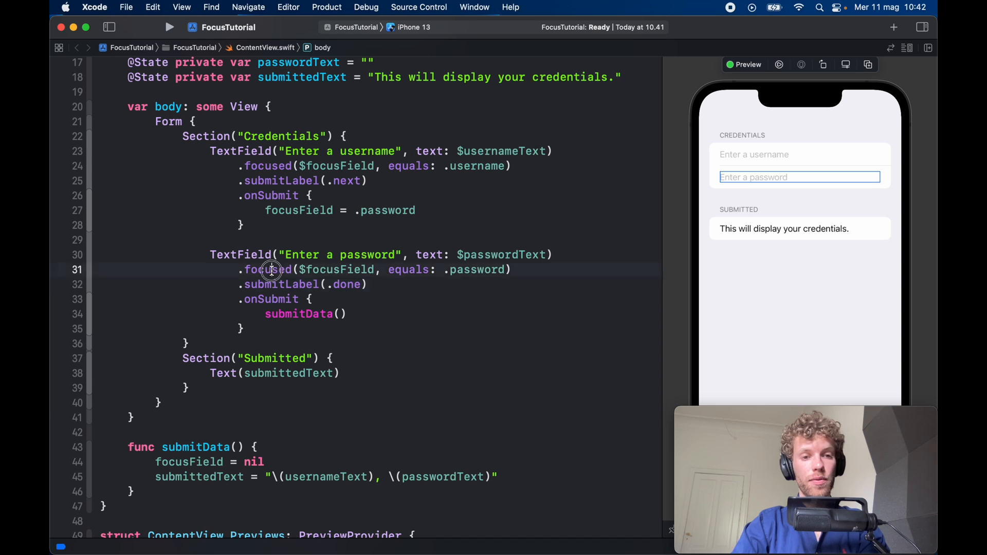
left_click_drag(271, 269, 511, 270)
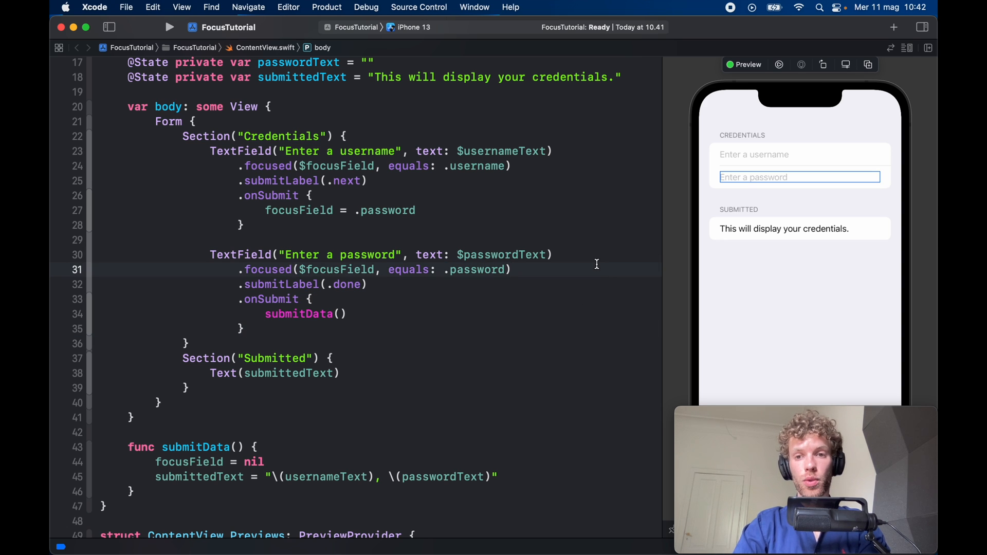
left_click(170, 26)
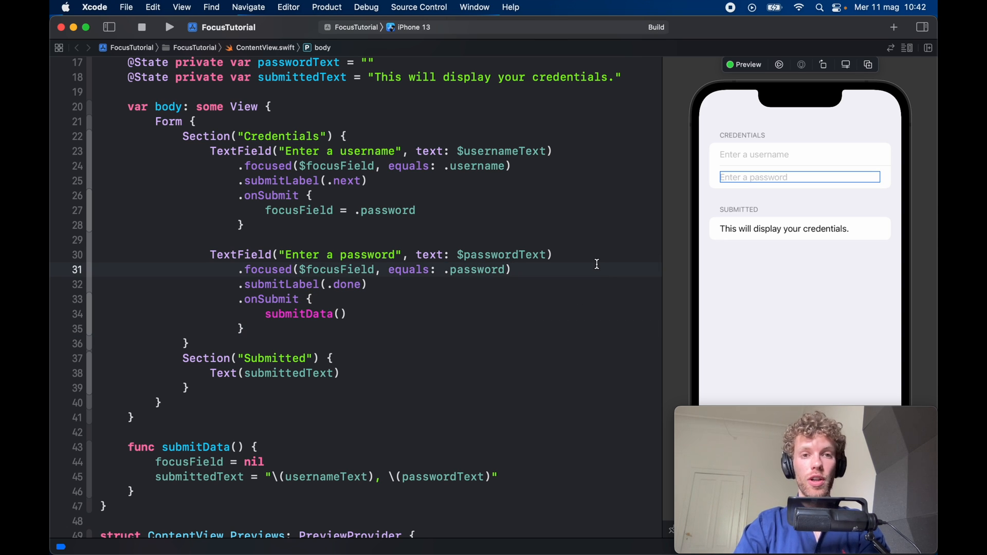
- Bring the Simulator forward and type Hhh into the Enter a username field
left_click(170, 27)
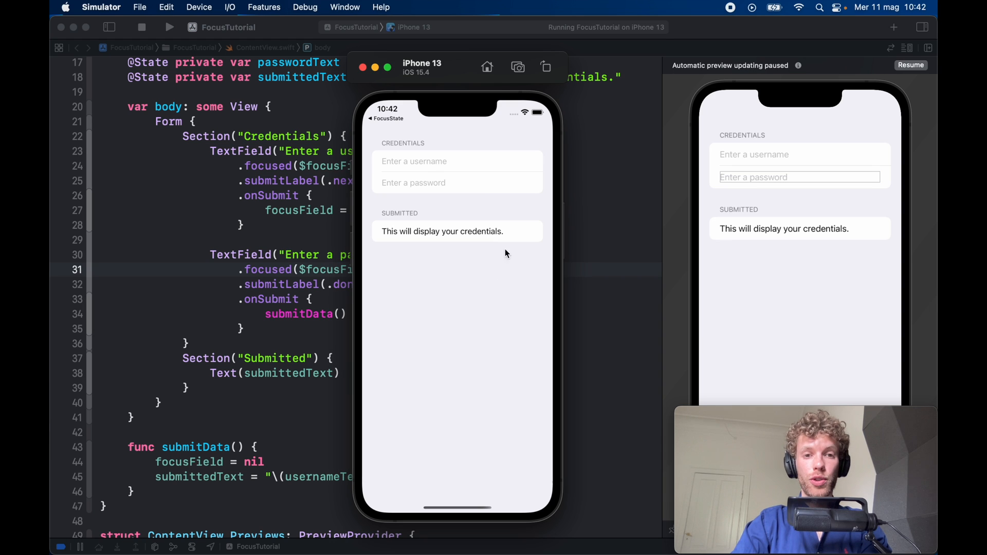
left_click(458, 161)
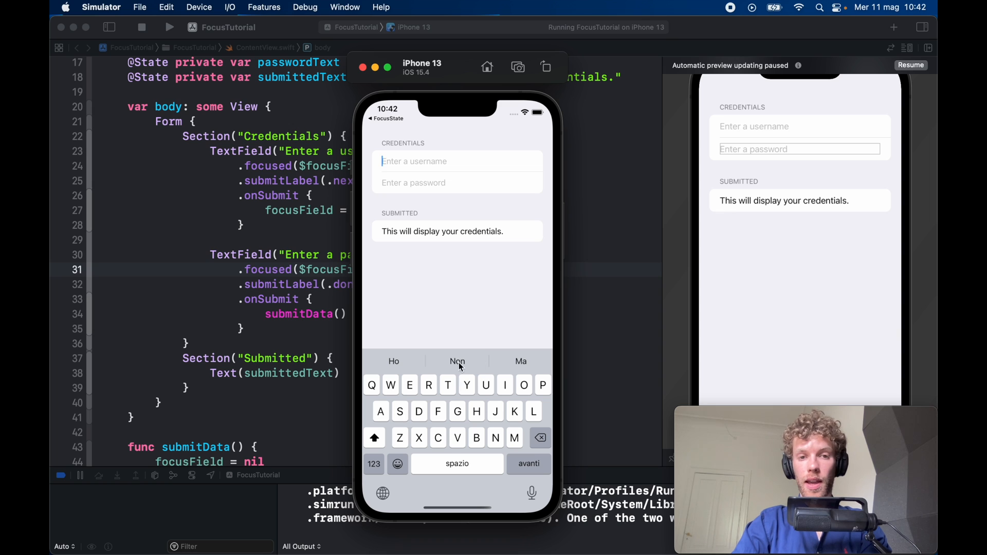
type("Hhh")
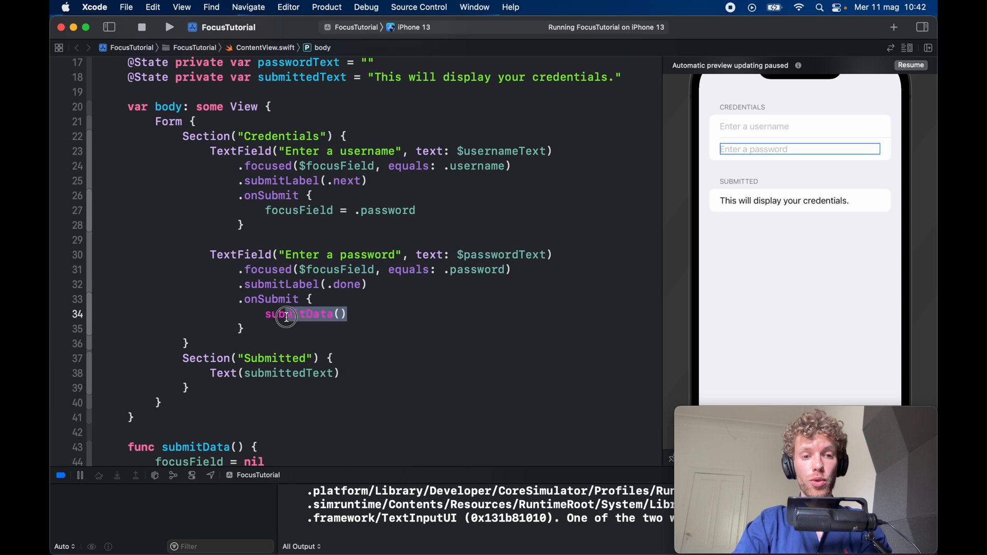
- Change the password onSubmit to focusField = .username and run the app again
type("focusField = .")
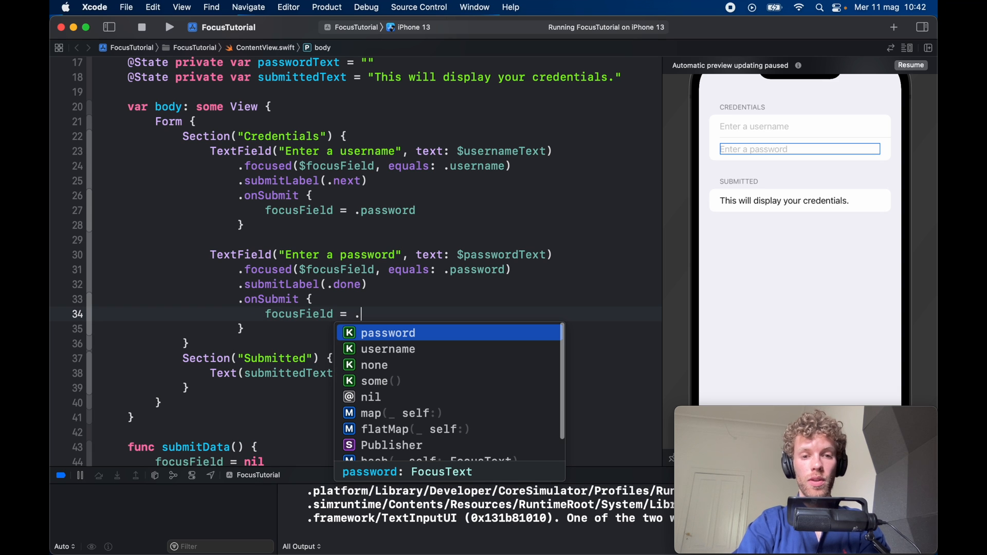
type("username")
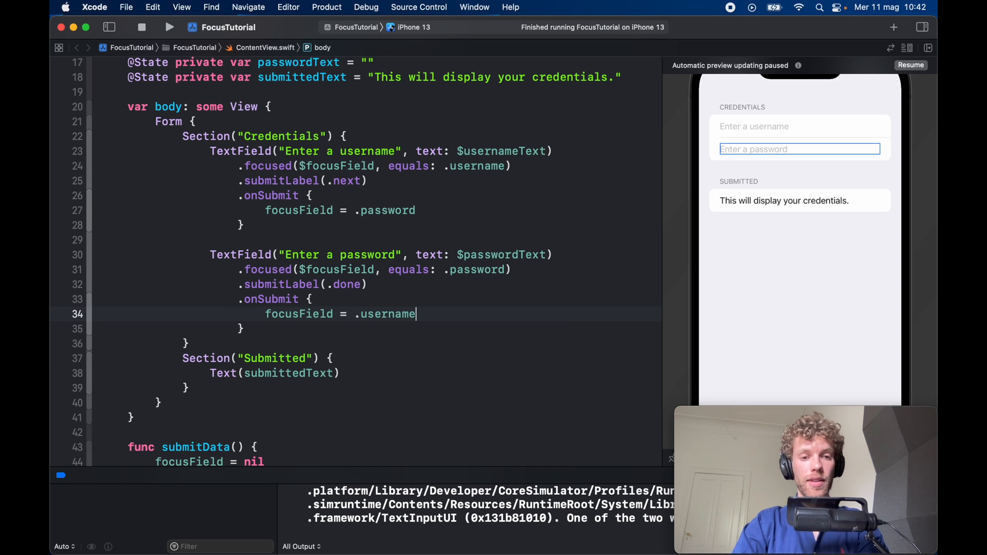
left_click(170, 27)
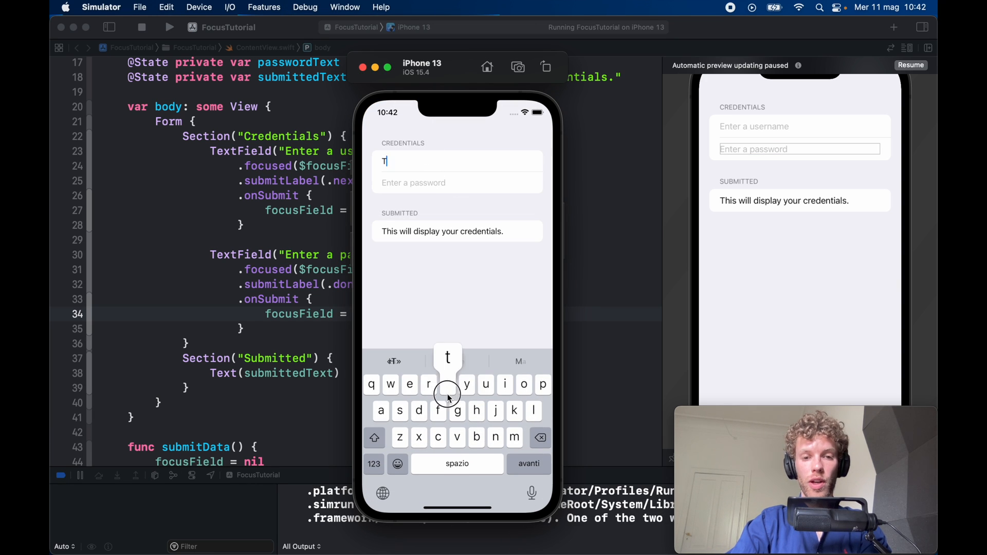
- Type test text into the Simulator's username field
type("ttt")
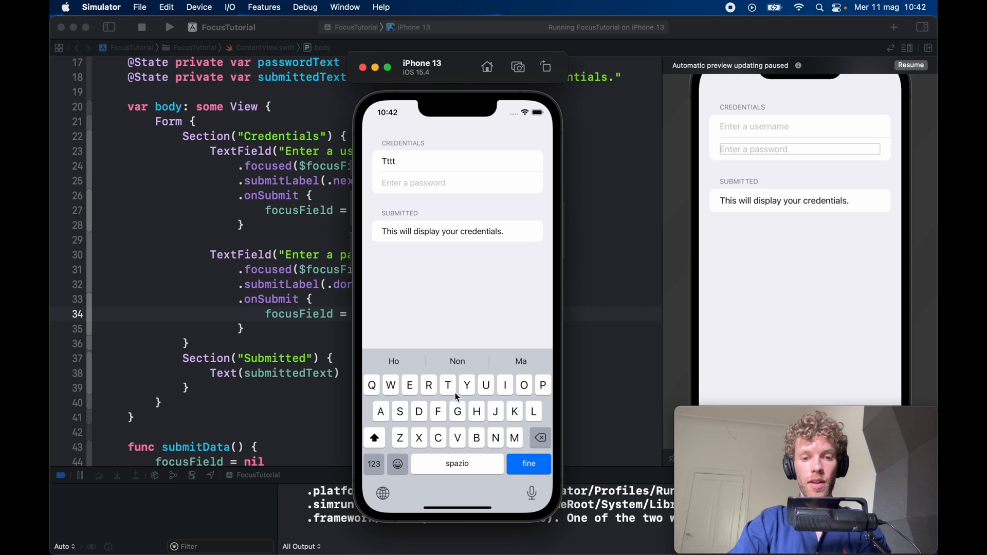
type("Hhhh")
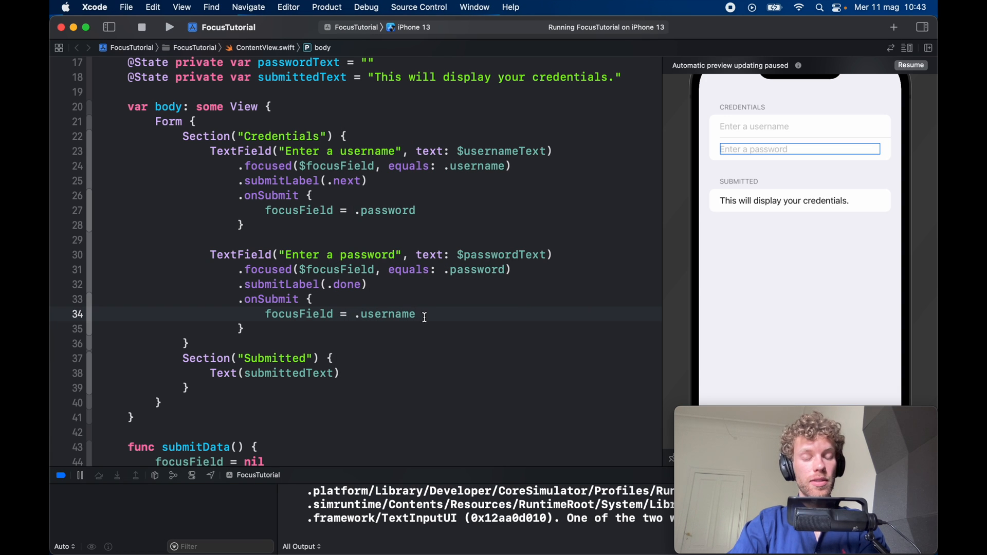
- Replace the focusField = .username line with a submitData() call
double_click(386, 314)
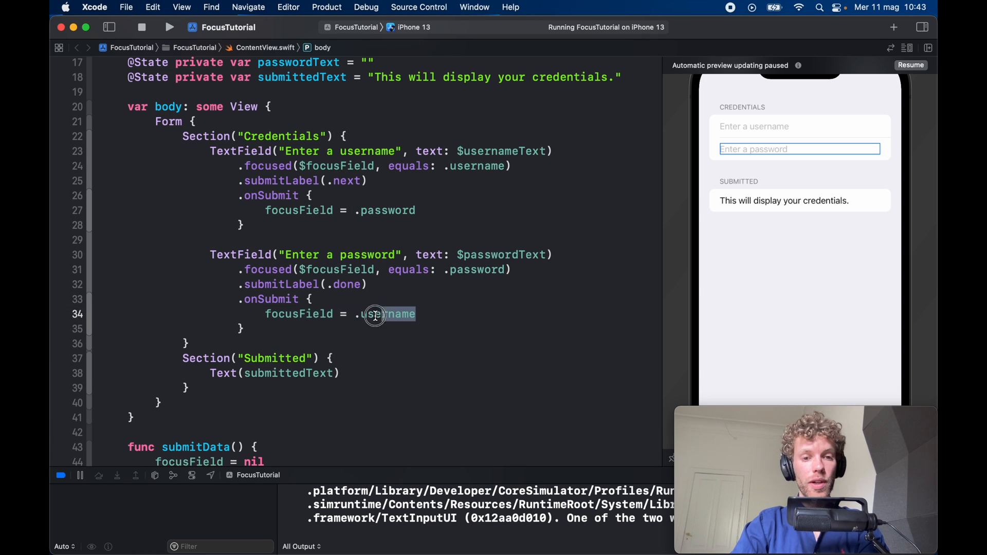
triple_click(340, 315)
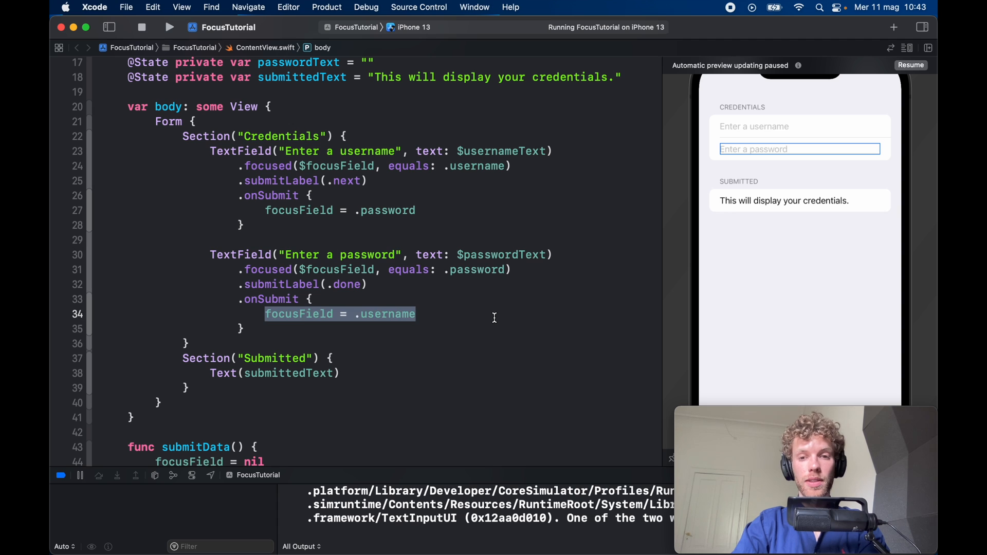
key("Delete")
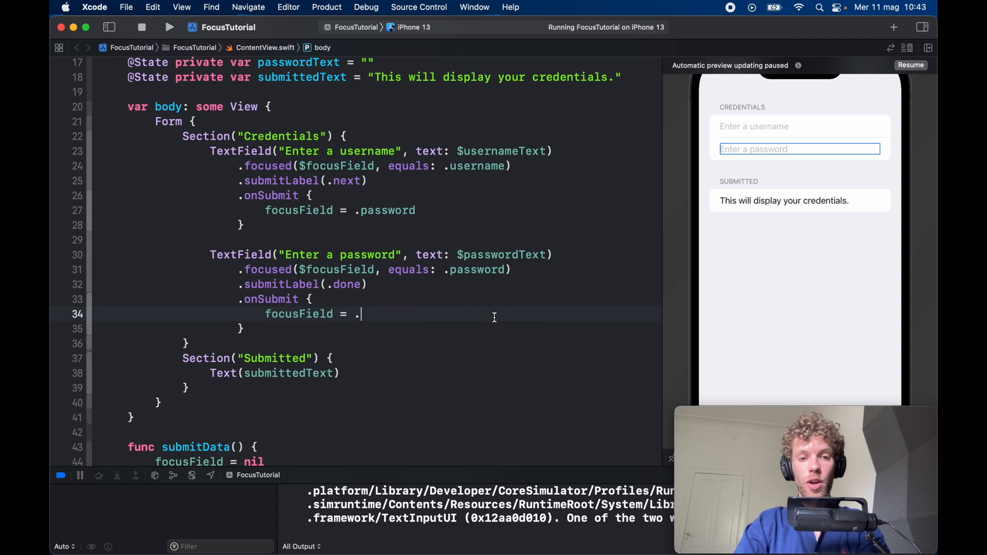
type("submitData()")
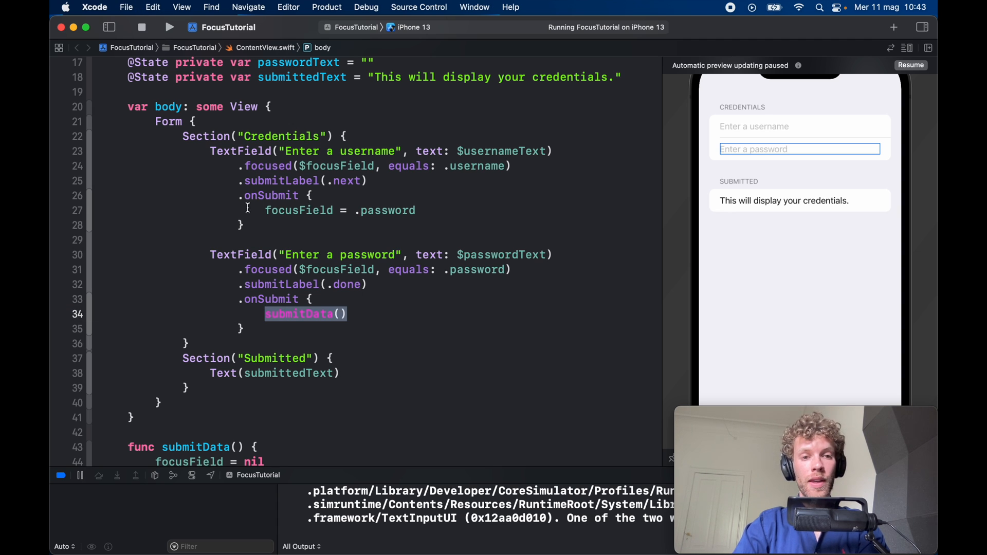